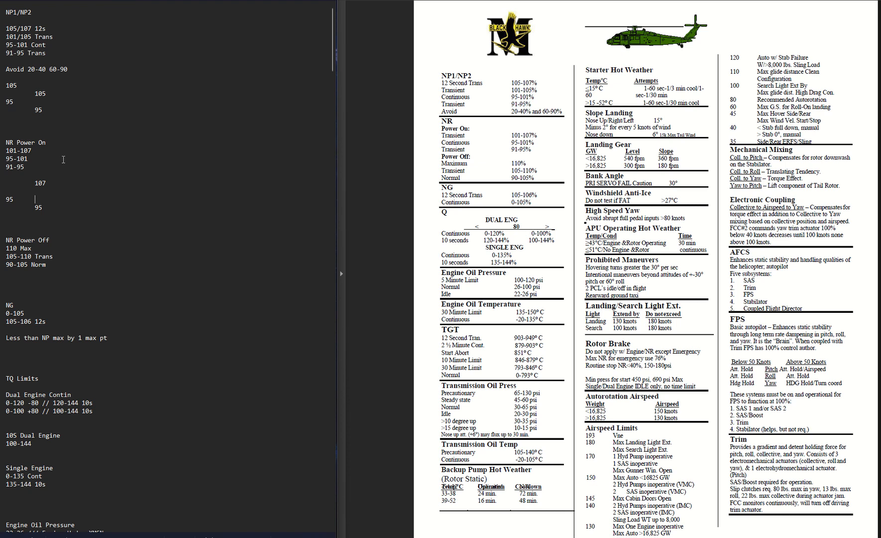
pyautogui.moveTo(143, 151)
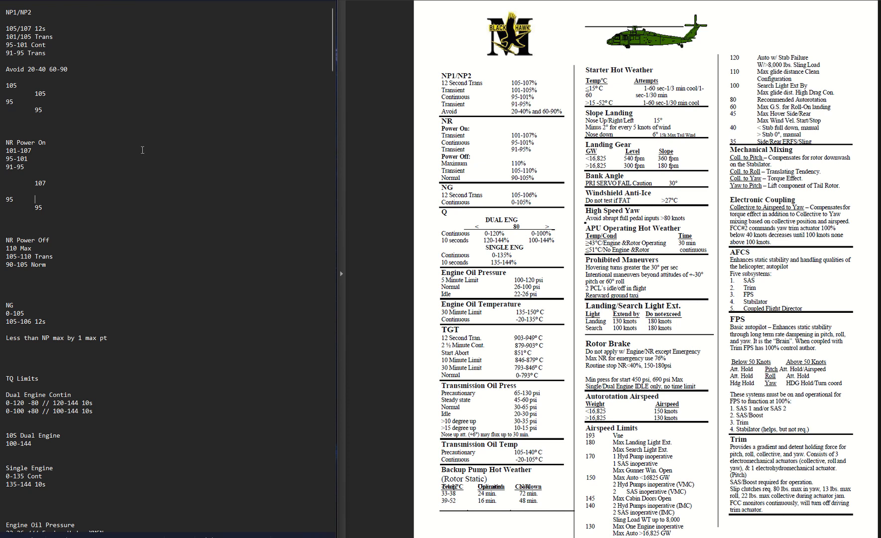
pyautogui.moveTo(65, 141)
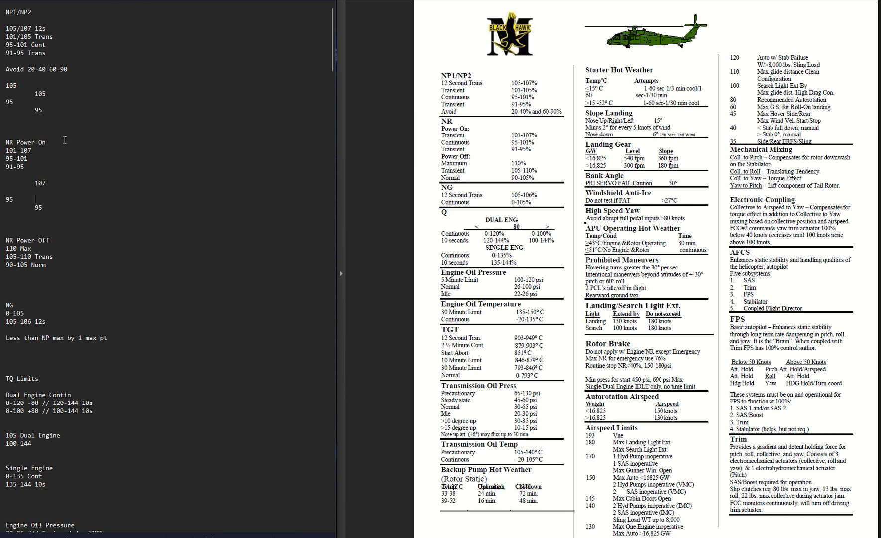
# - Bring the TQ Limits, Engine Oil, TGT (851° start limit) and XMSN Press notes into view
pyautogui.doubleClick(11, 85)
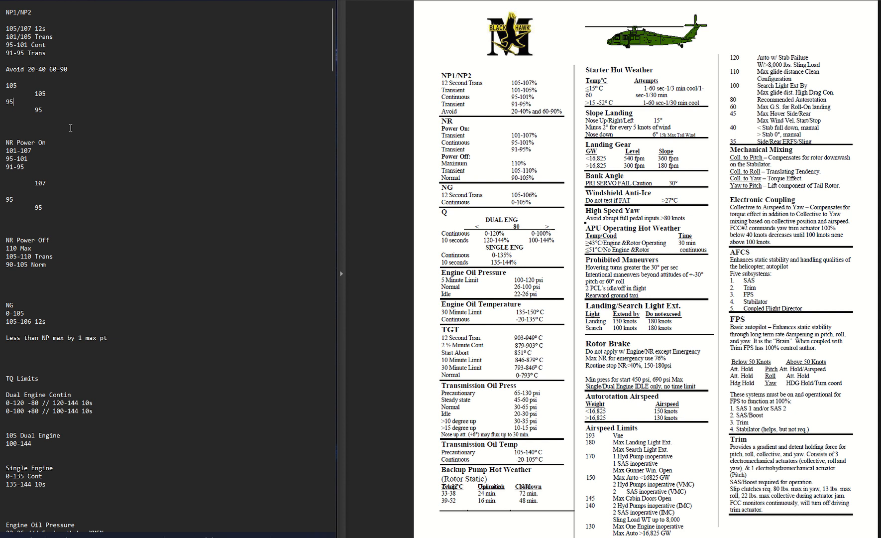
pyautogui.moveTo(68, 159)
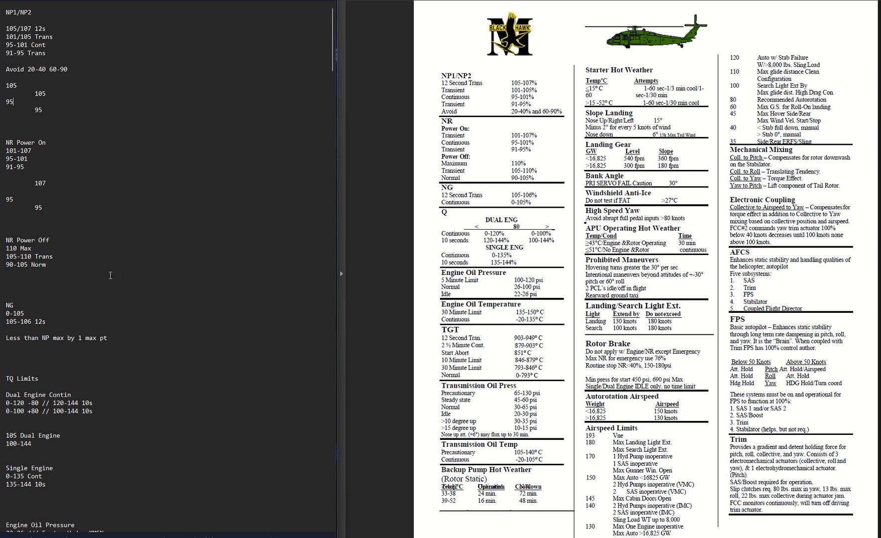
pyautogui.moveTo(103, 290)
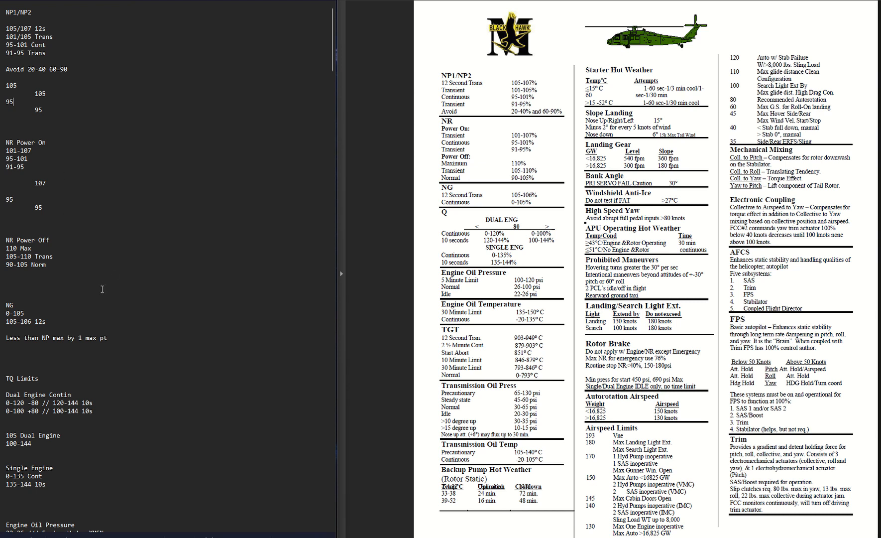
pyautogui.moveTo(89, 294)
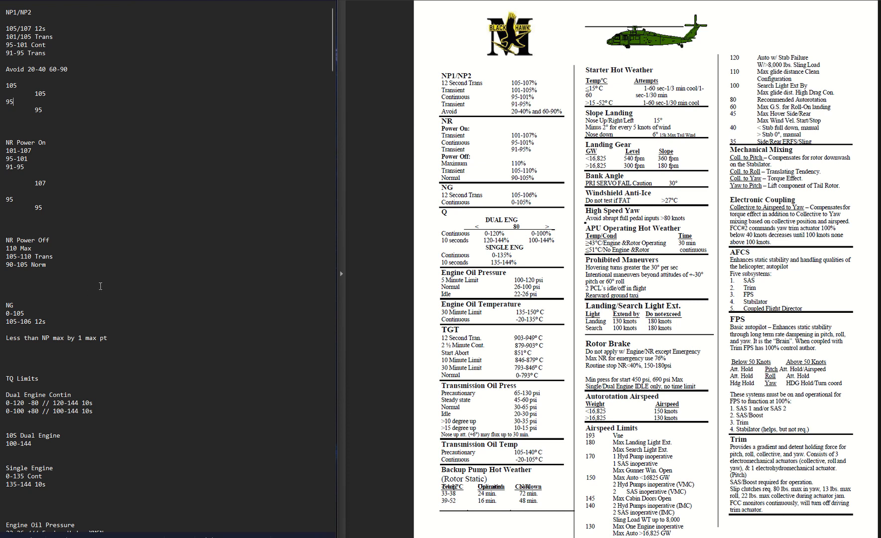
pyautogui.moveTo(119, 320)
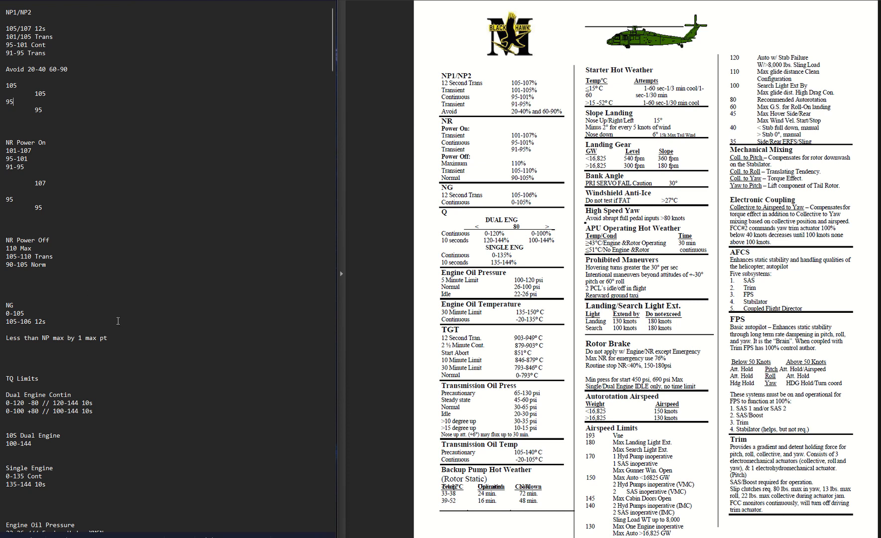
pyautogui.moveTo(112, 335)
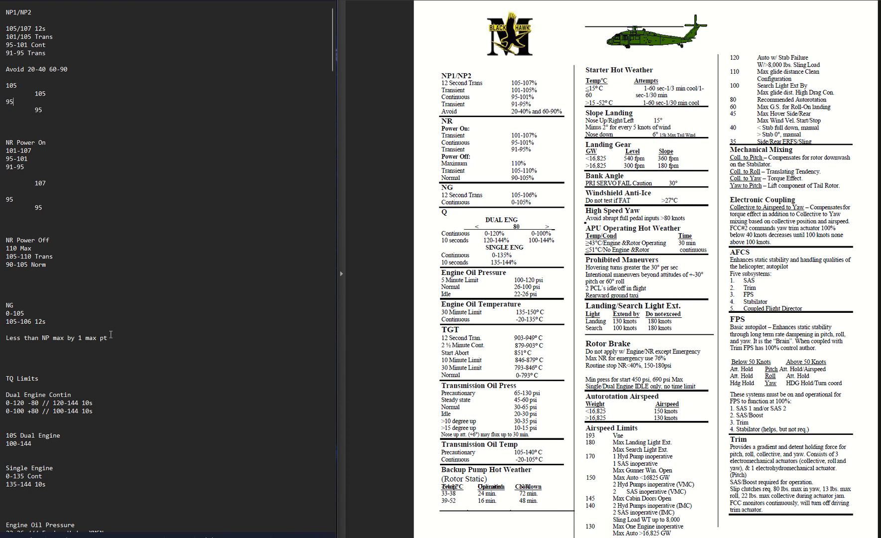
pyautogui.moveTo(121, 337)
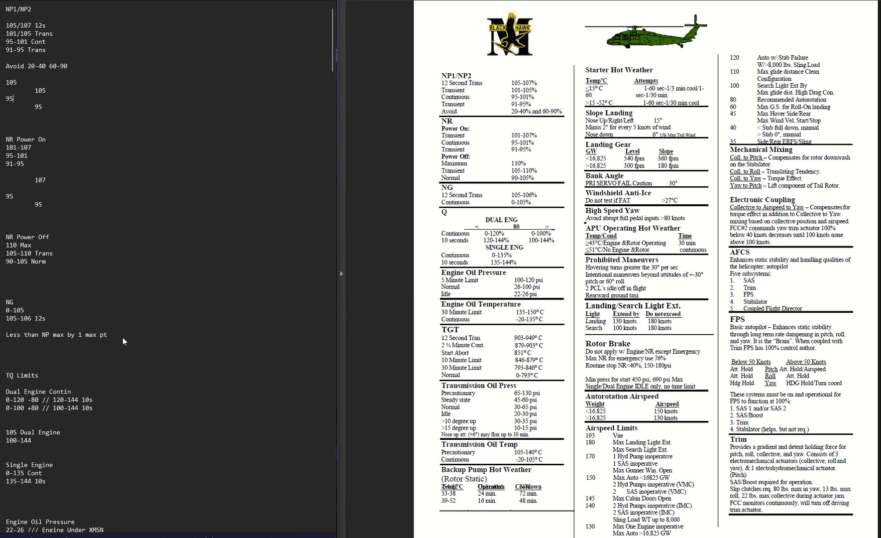
pyautogui.scroll(-3)
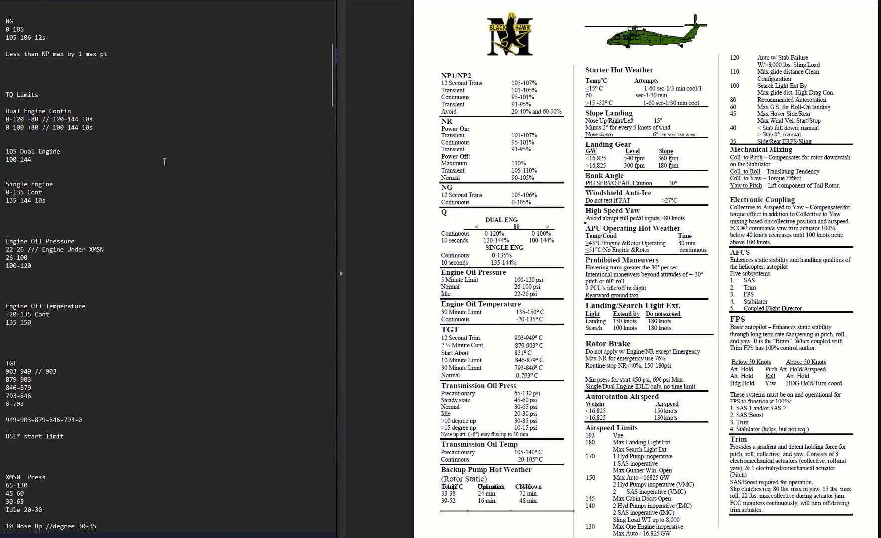
pyautogui.moveTo(128, 168)
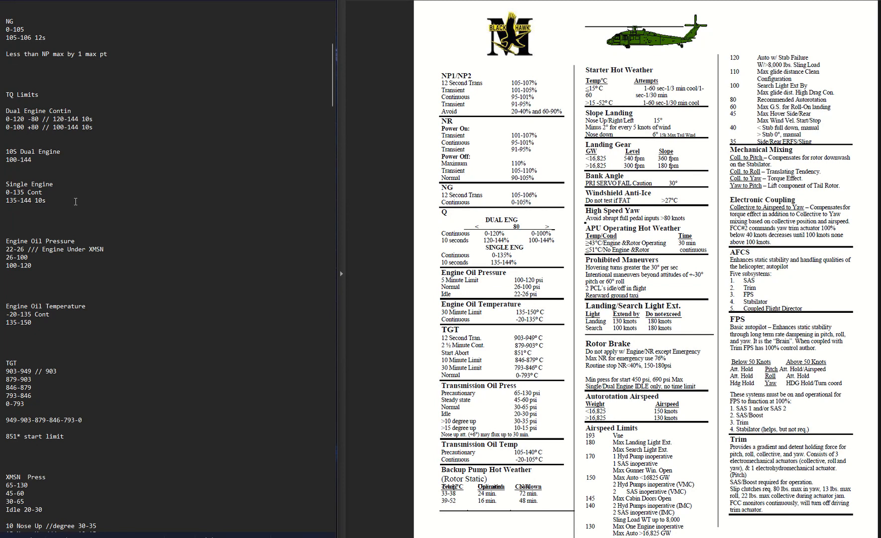
pyautogui.moveTo(83, 198)
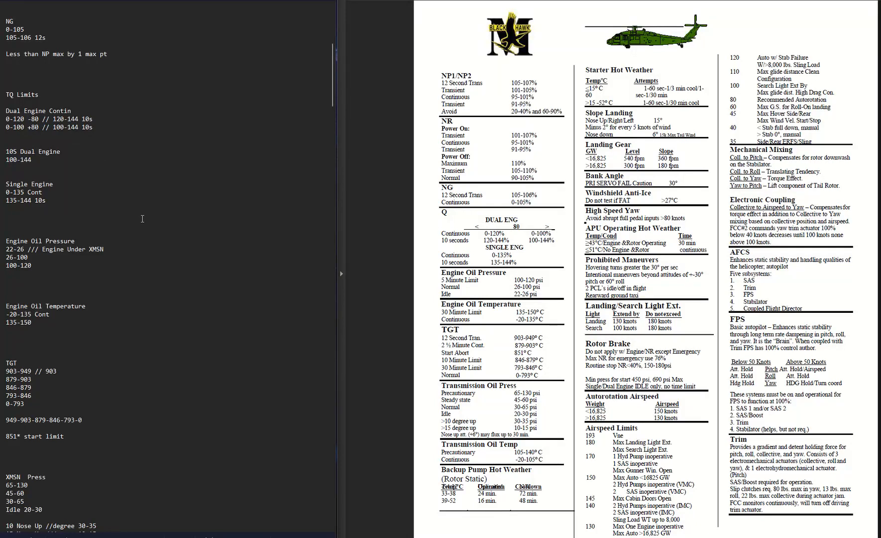
pyautogui.moveTo(171, 245)
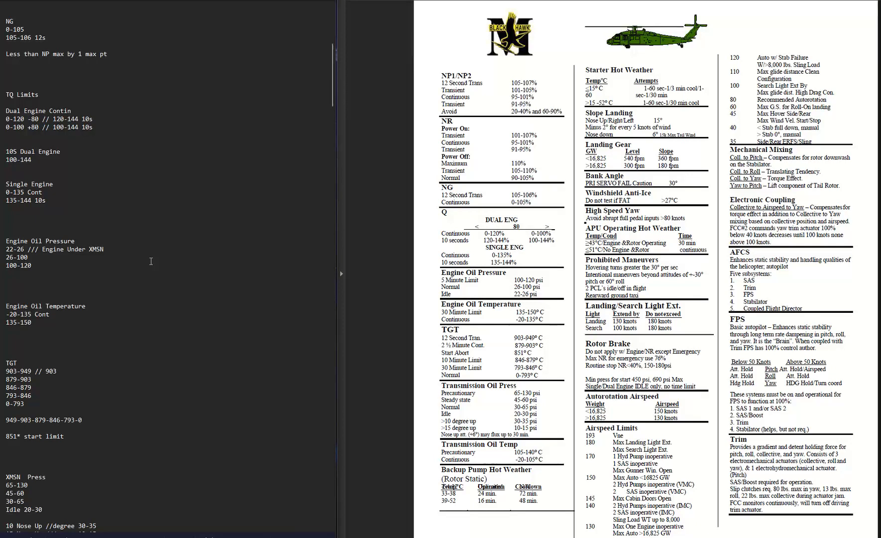
pyautogui.moveTo(435, 304)
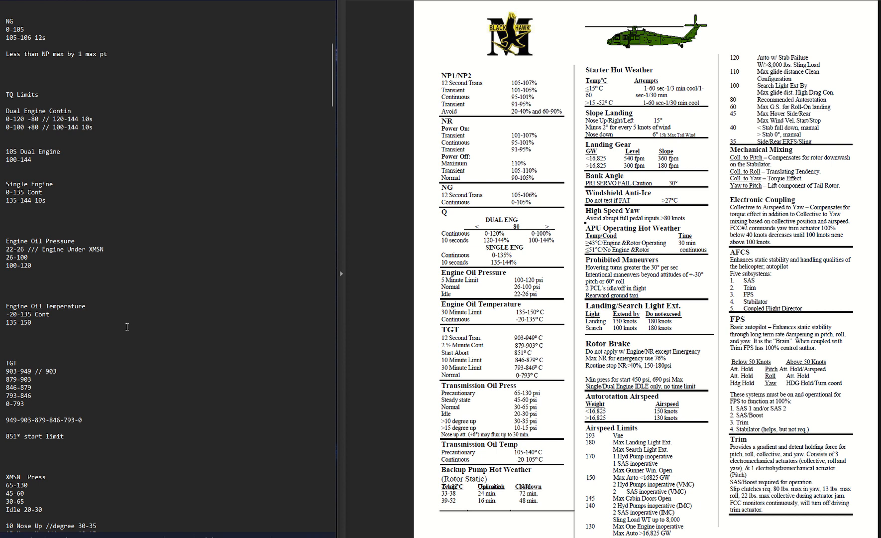
pyautogui.moveTo(146, 338)
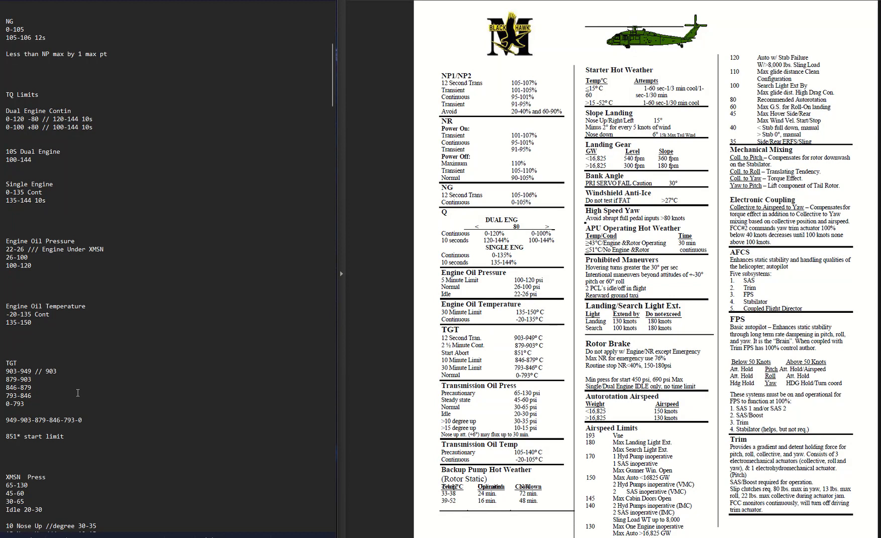
pyautogui.moveTo(61, 426)
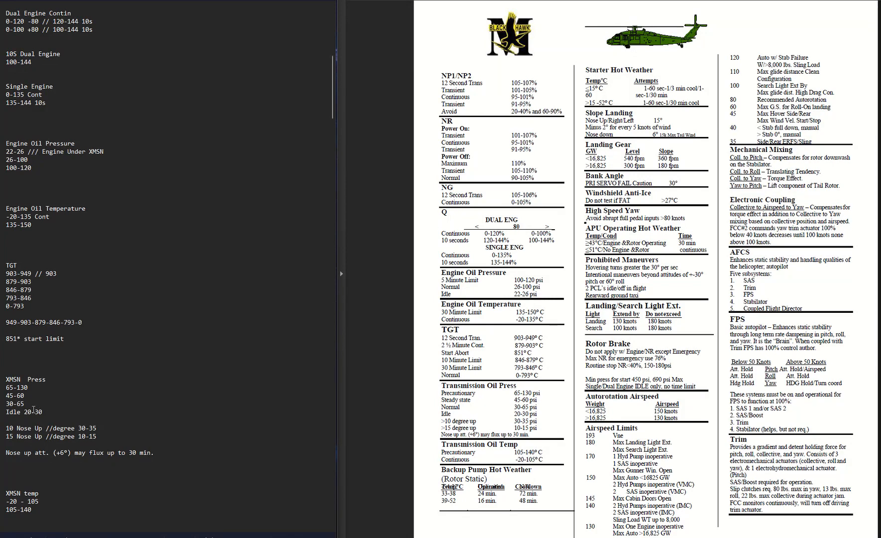
pyautogui.moveTo(61, 410)
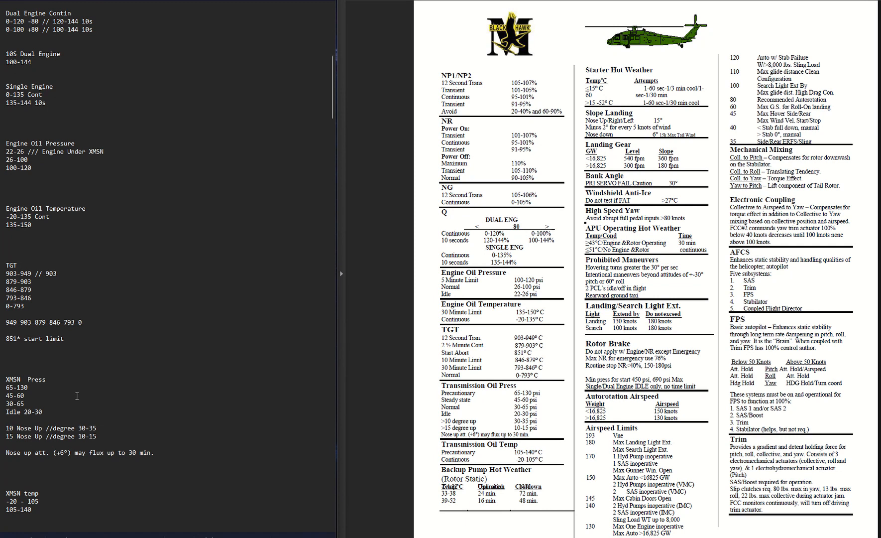
pyautogui.moveTo(74, 393)
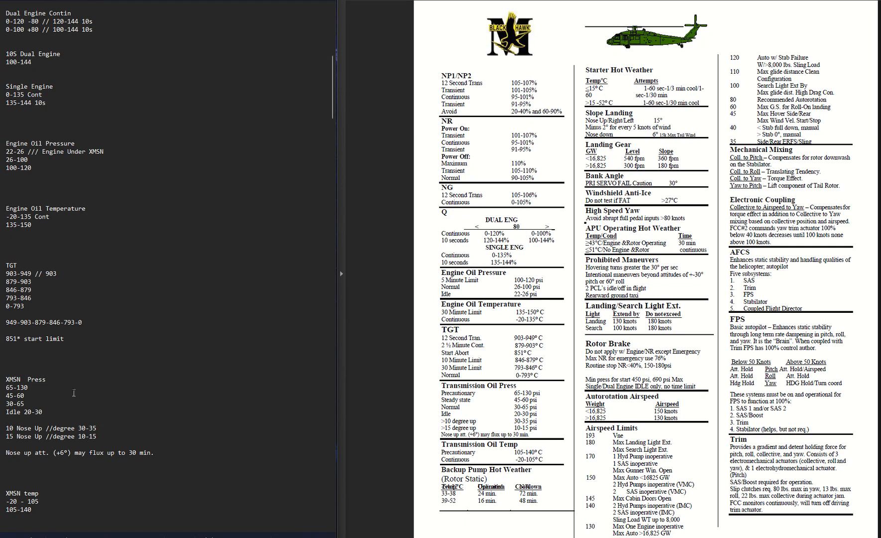
pyautogui.moveTo(73, 392)
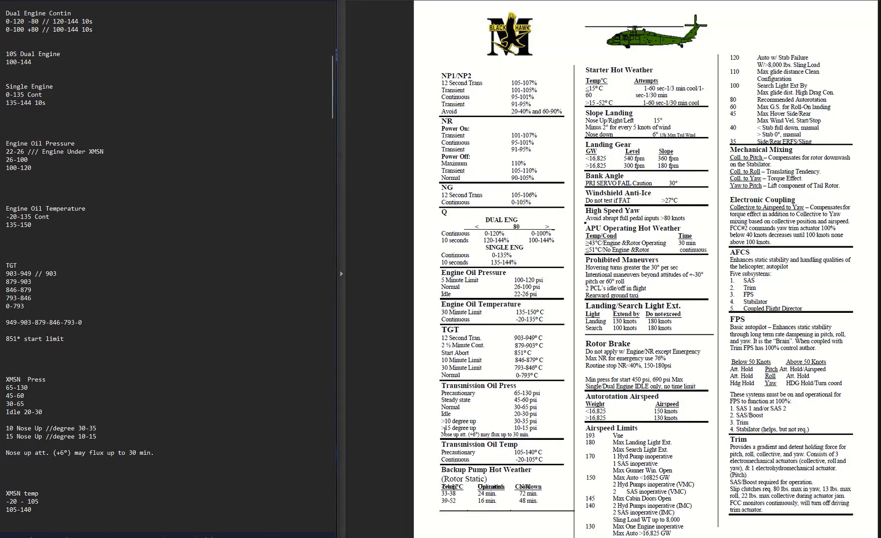
pyautogui.moveTo(426, 430)
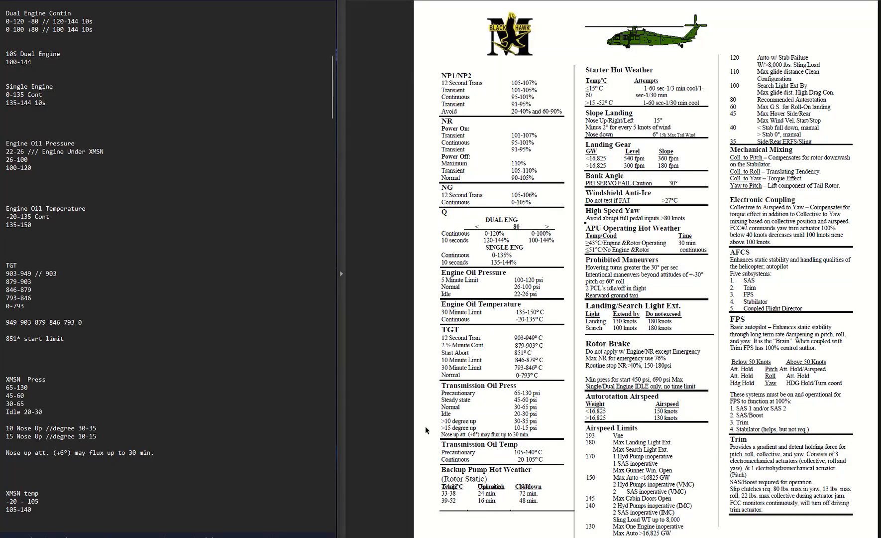
pyautogui.moveTo(439, 430)
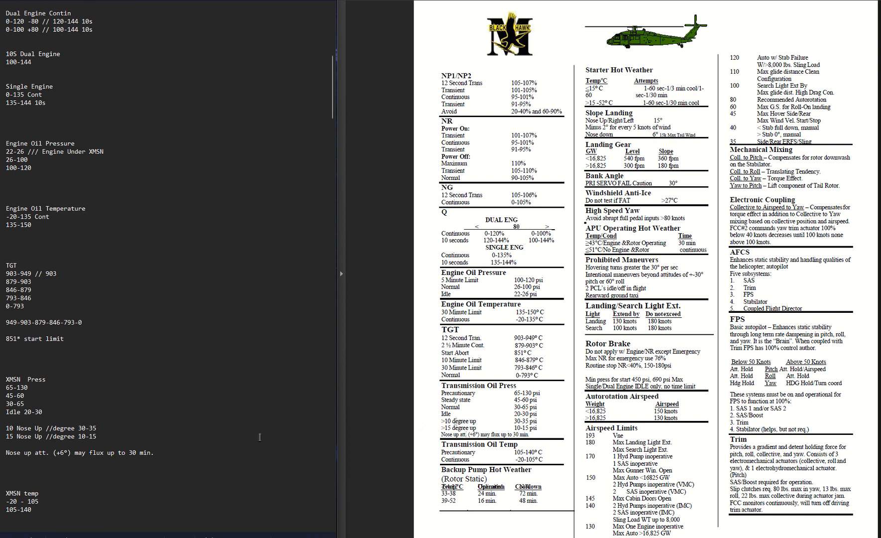
pyautogui.moveTo(256, 401)
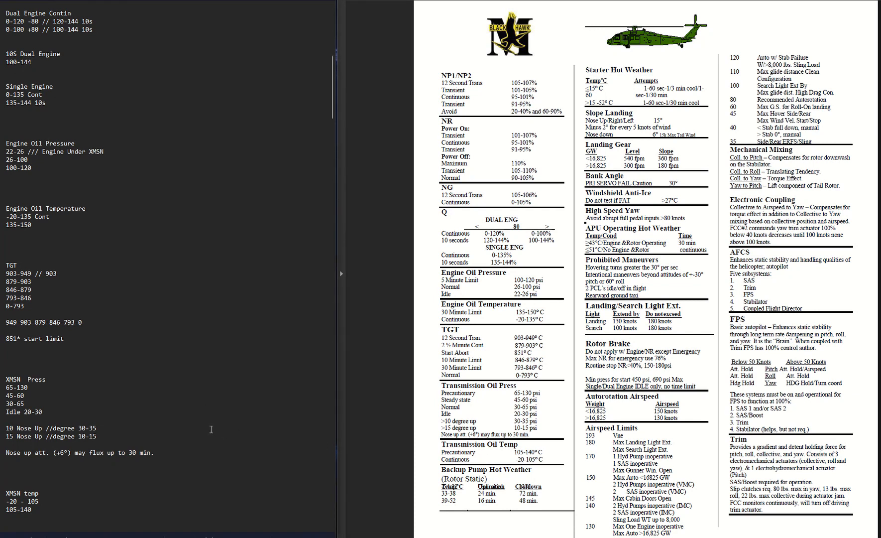
pyautogui.moveTo(177, 464)
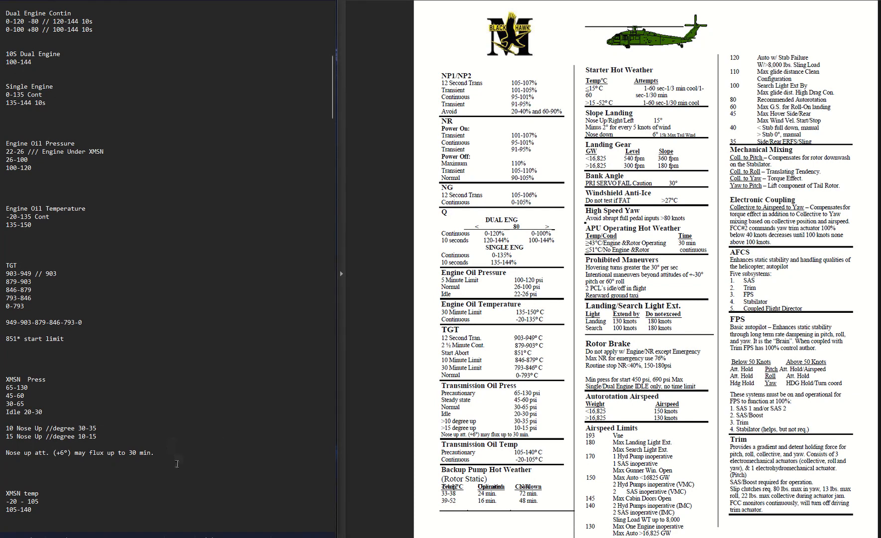
pyautogui.scroll(-3)
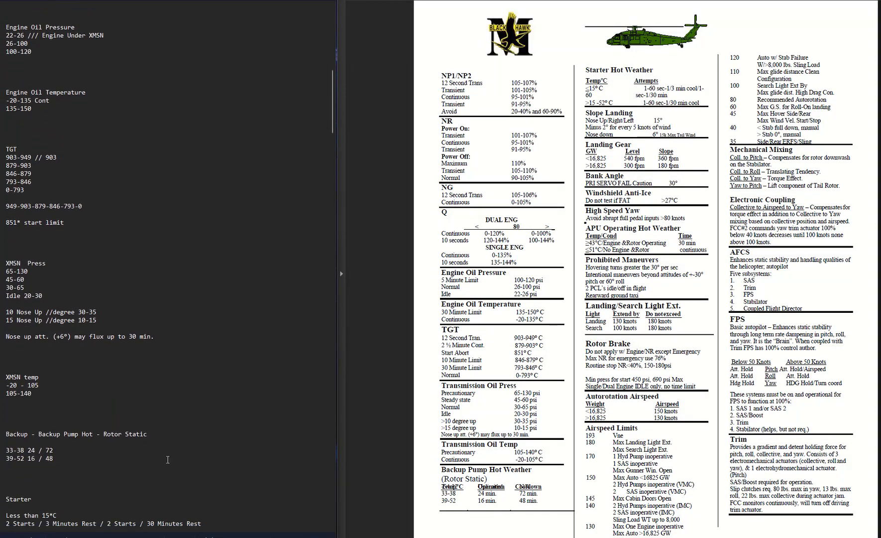
pyautogui.scroll(-3)
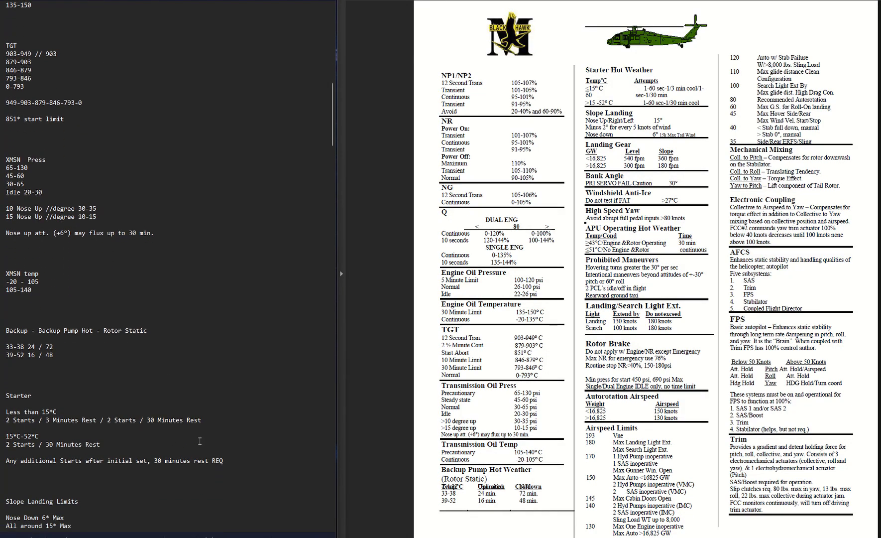
pyautogui.moveTo(503, 347)
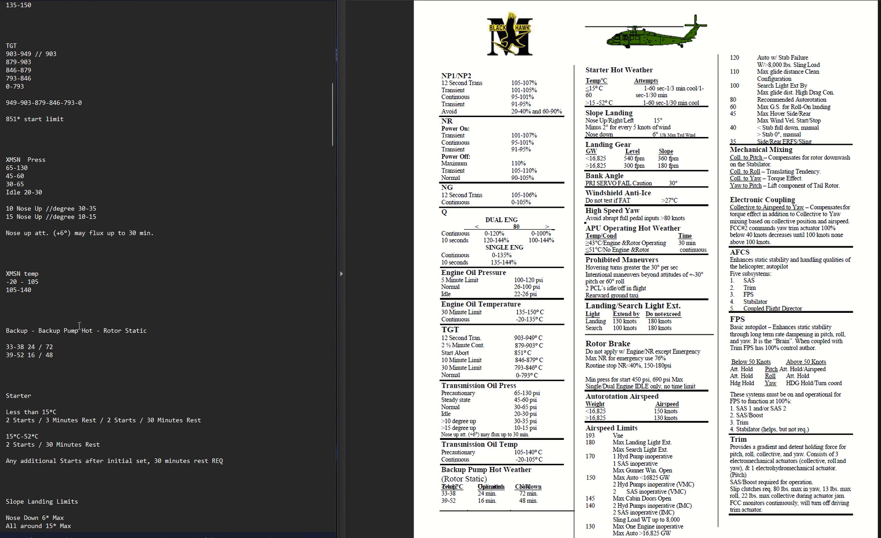
pyautogui.moveTo(140, 315)
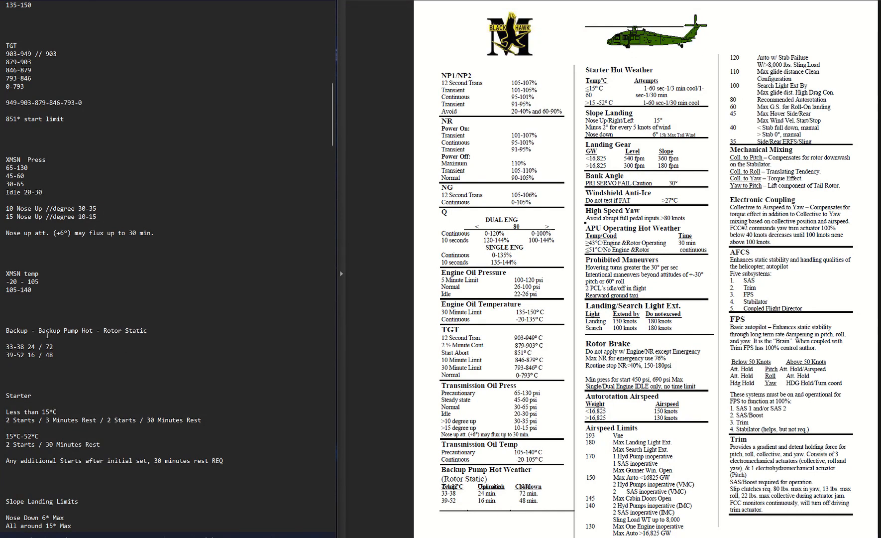
pyautogui.moveTo(95, 348)
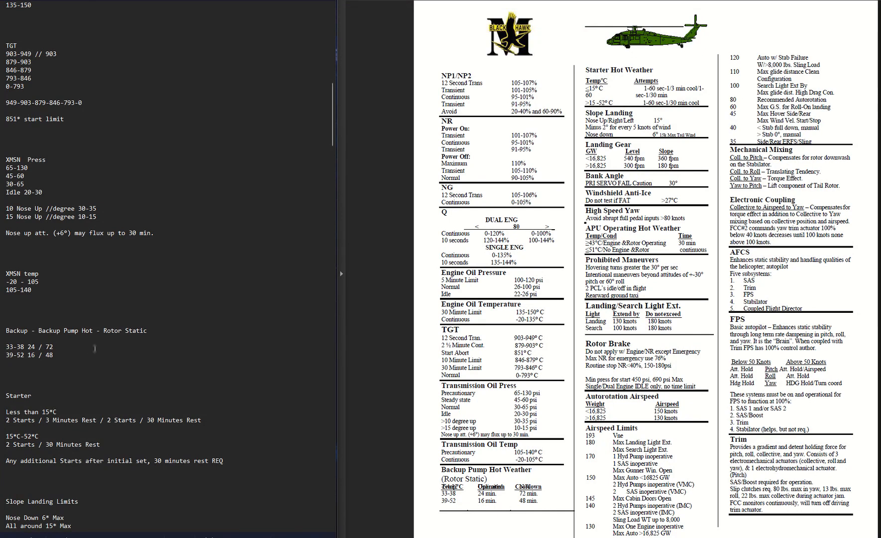
pyautogui.moveTo(119, 352)
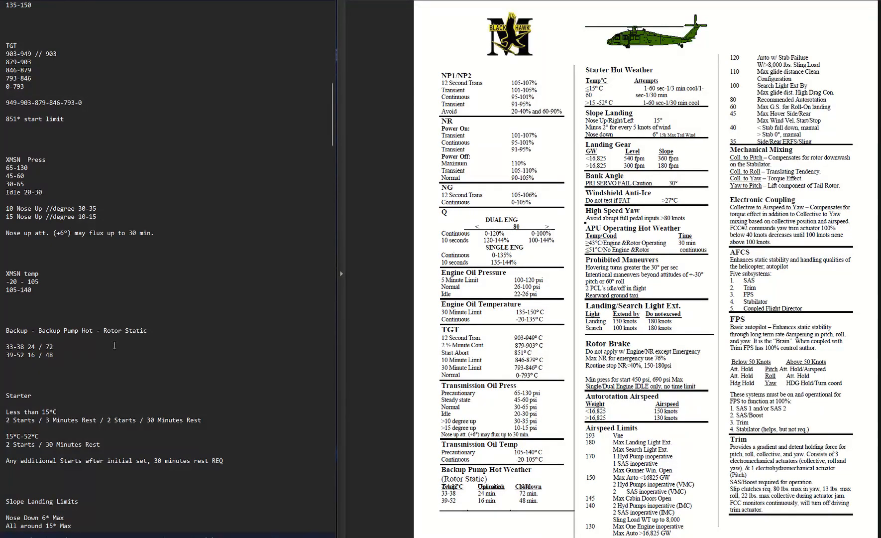
pyautogui.moveTo(207, 342)
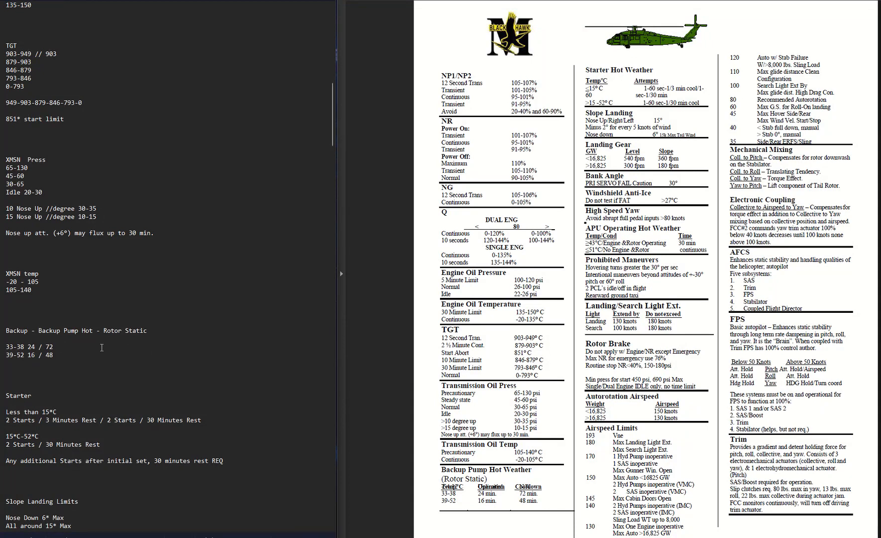
pyautogui.moveTo(77, 348)
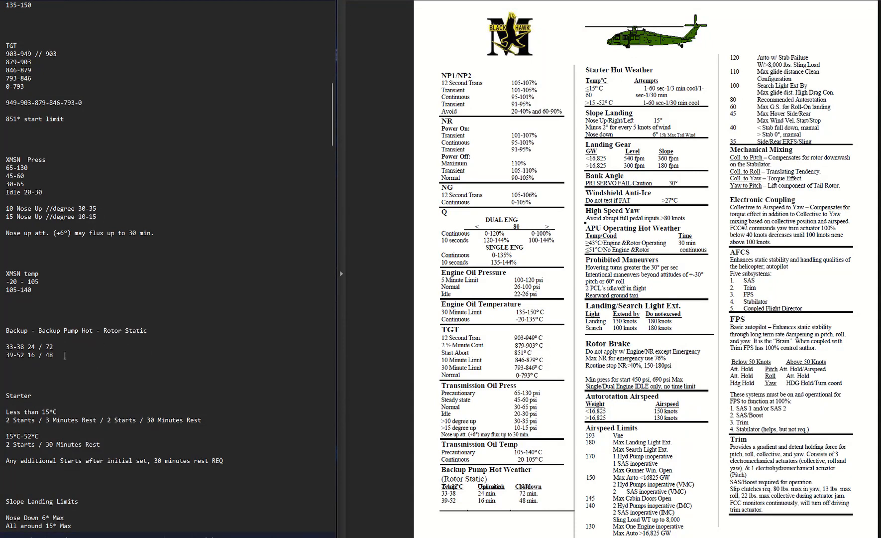
pyautogui.scroll(-3)
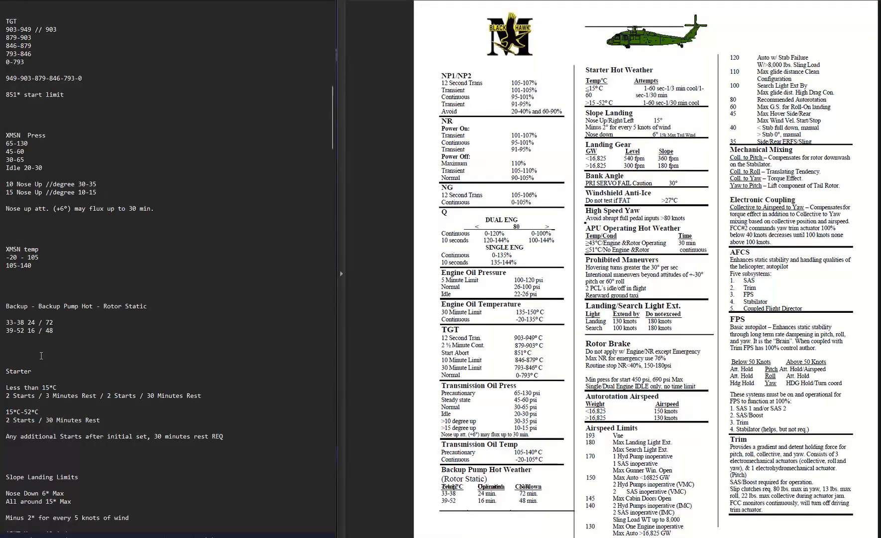
pyautogui.scroll(-3)
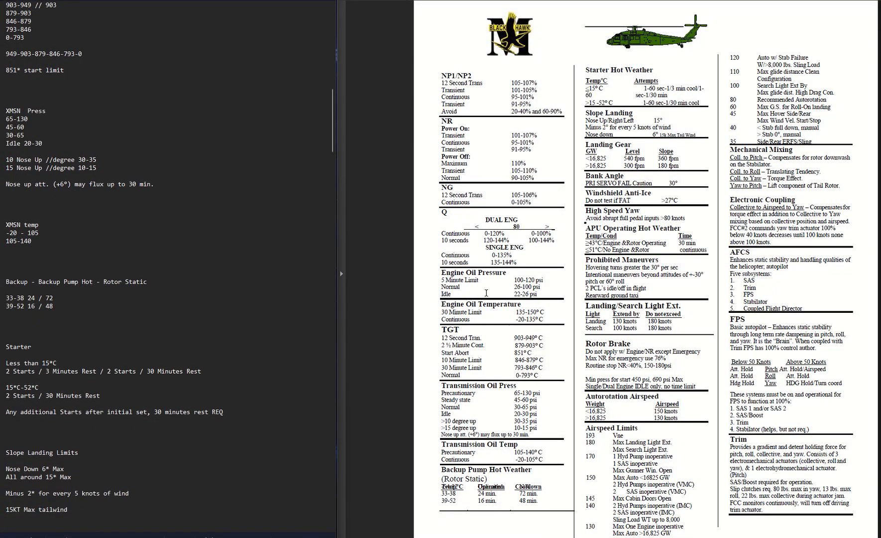
pyautogui.moveTo(365, 238)
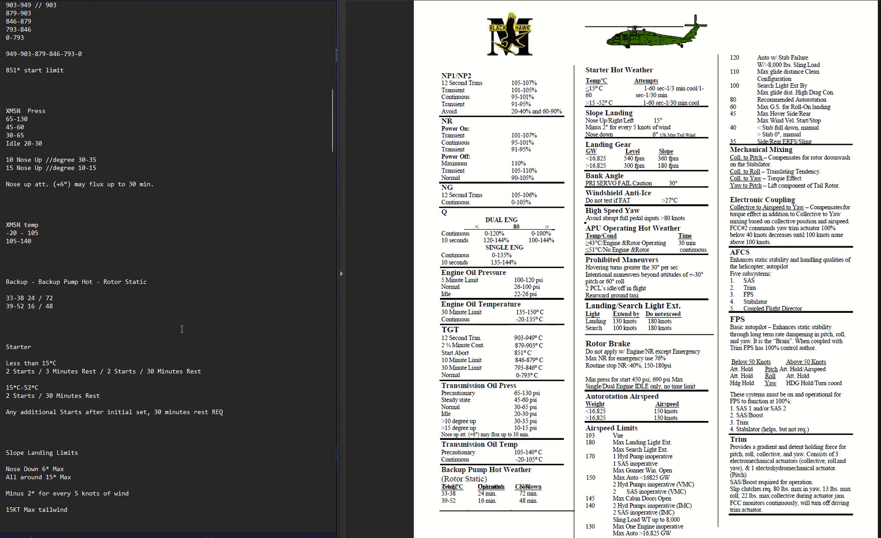
pyautogui.scroll(-3)
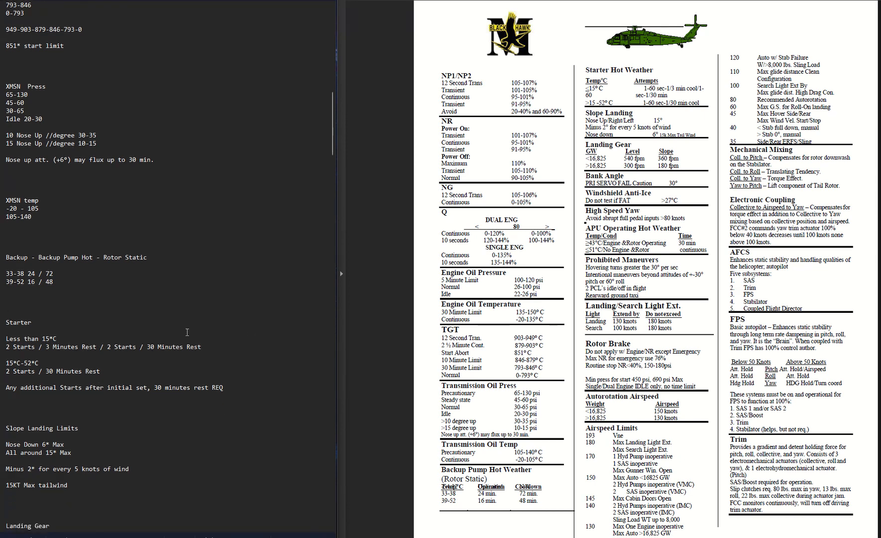
pyautogui.moveTo(177, 324)
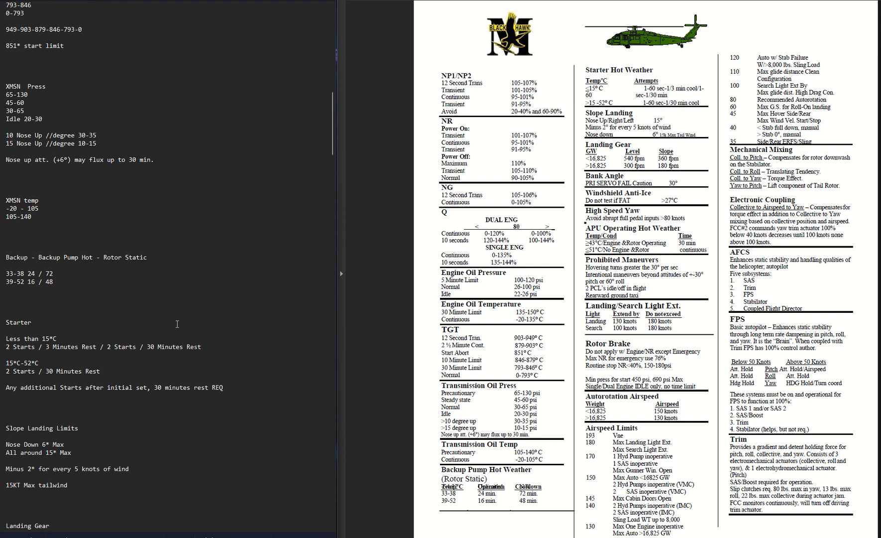
pyautogui.moveTo(139, 311)
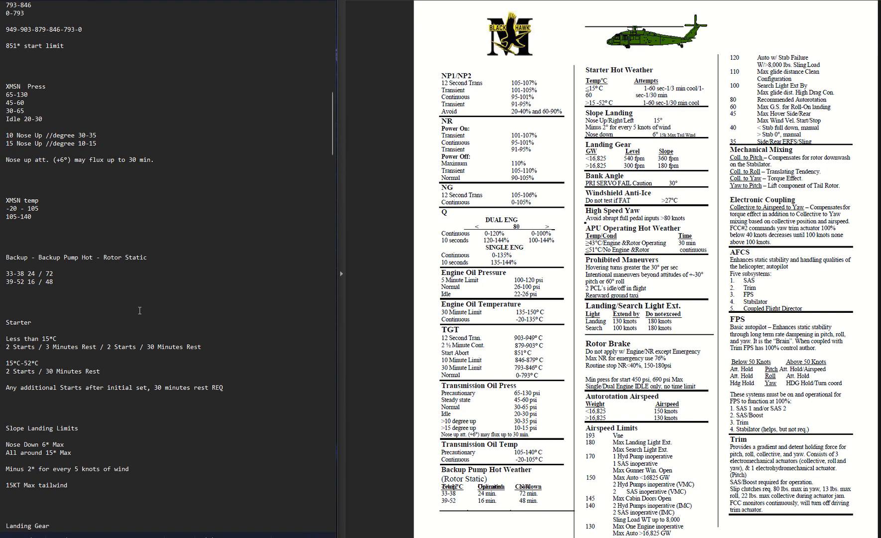
pyautogui.moveTo(132, 344)
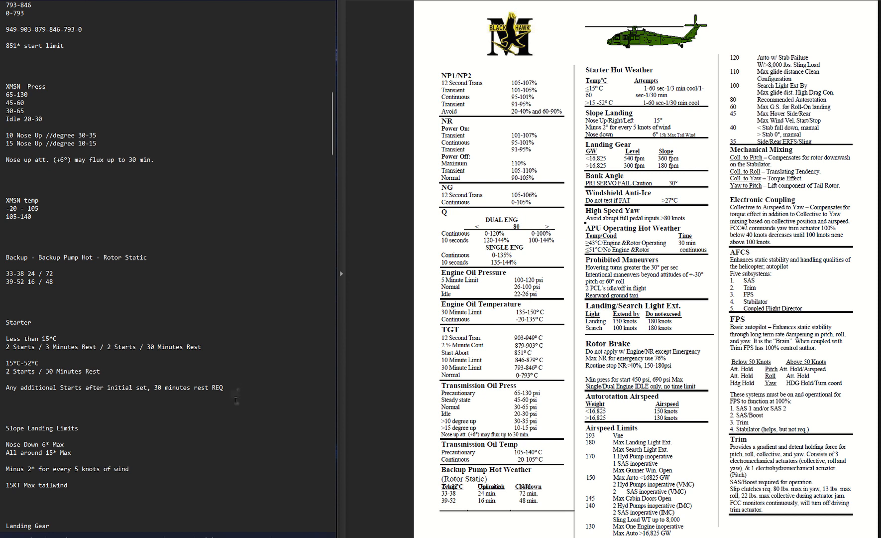
pyautogui.scroll(-3)
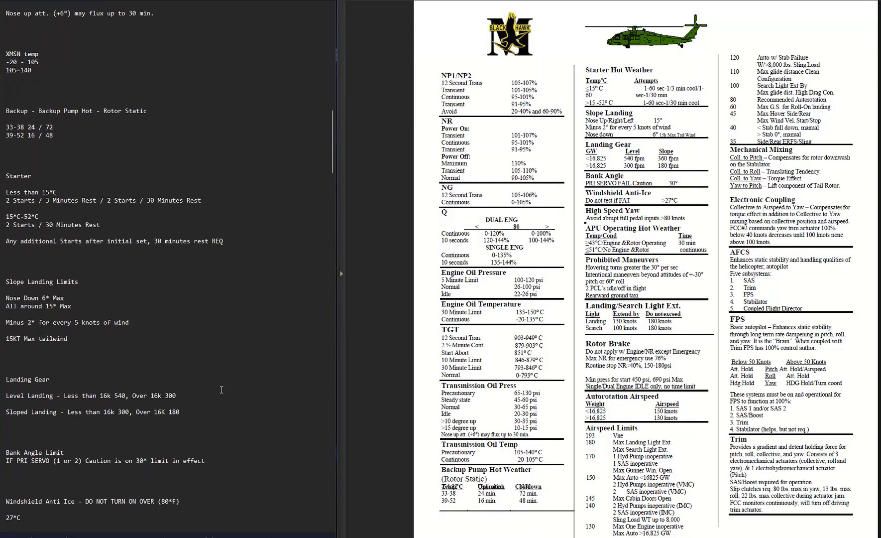
pyautogui.moveTo(180, 331)
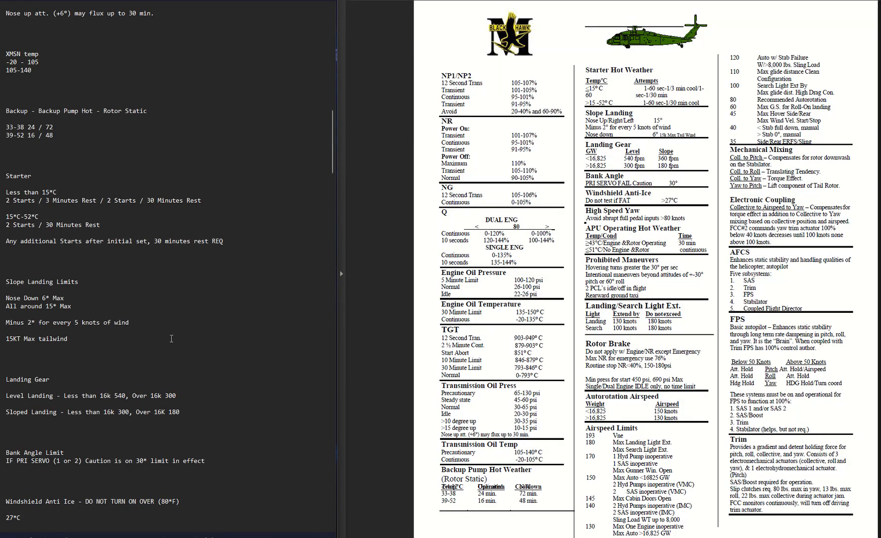
pyautogui.moveTo(86, 246)
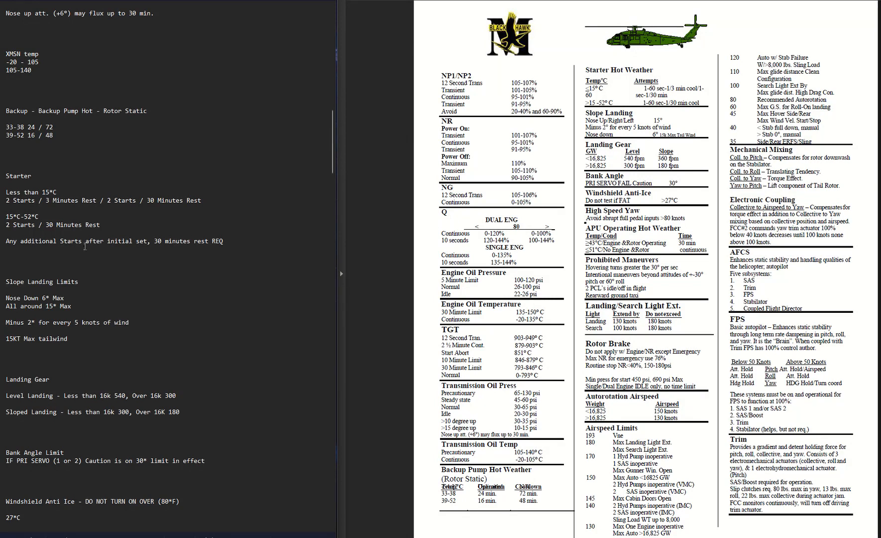
pyautogui.moveTo(143, 296)
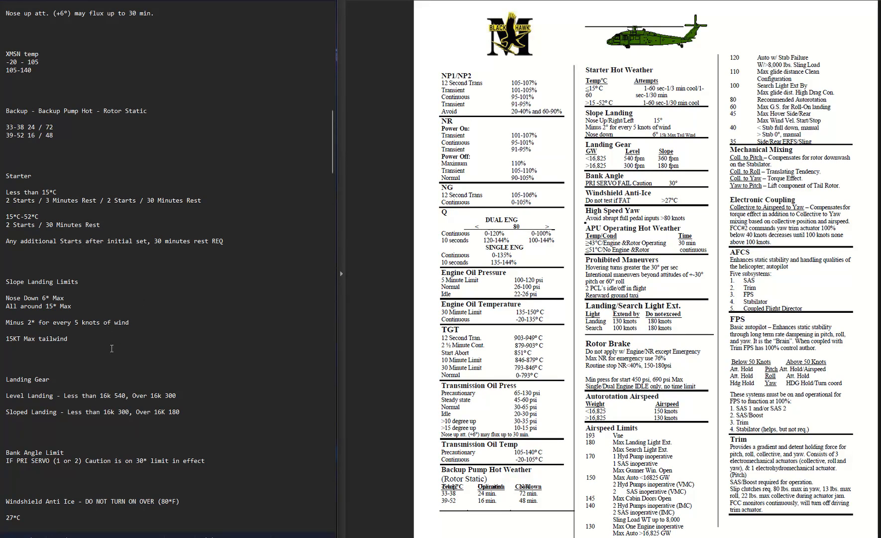
pyautogui.scroll(-3)
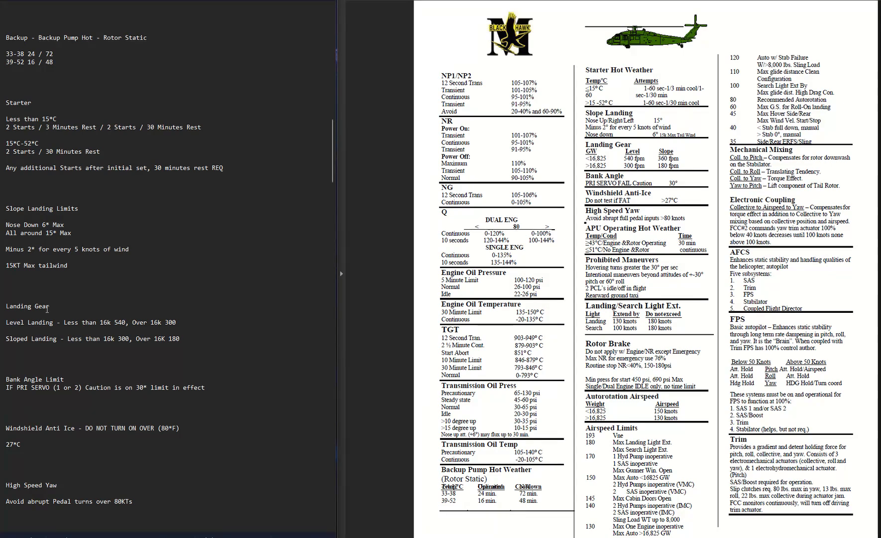
pyautogui.moveTo(50, 323)
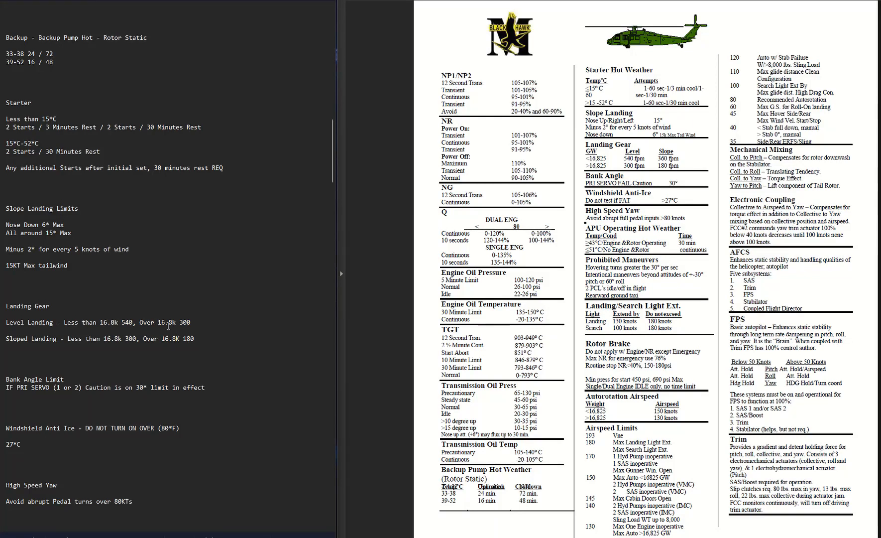
pyautogui.moveTo(196, 323)
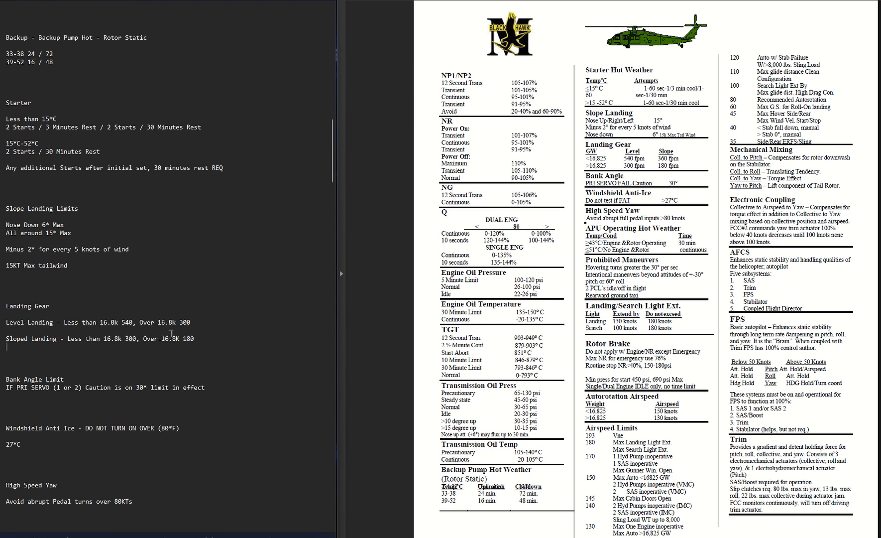
pyautogui.moveTo(167, 367)
pyautogui.write('6')
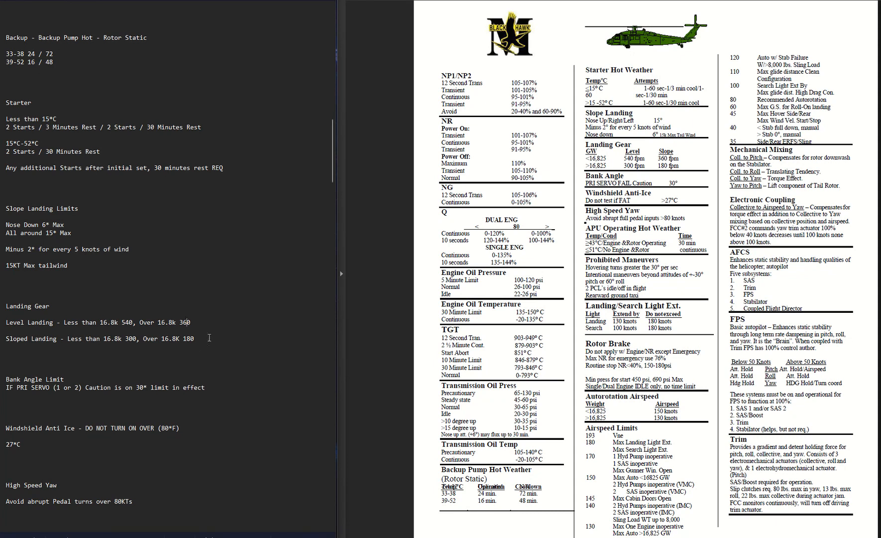
pyautogui.moveTo(70, 340)
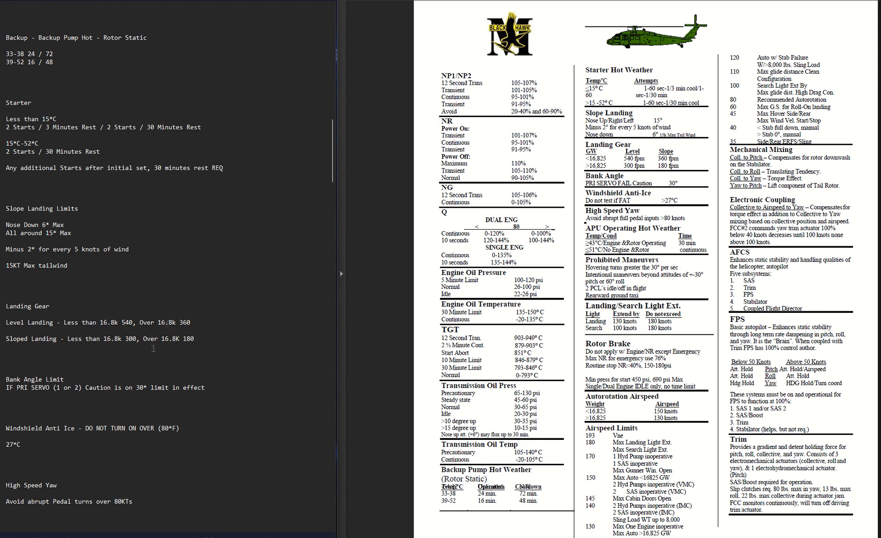
pyautogui.scroll(-3)
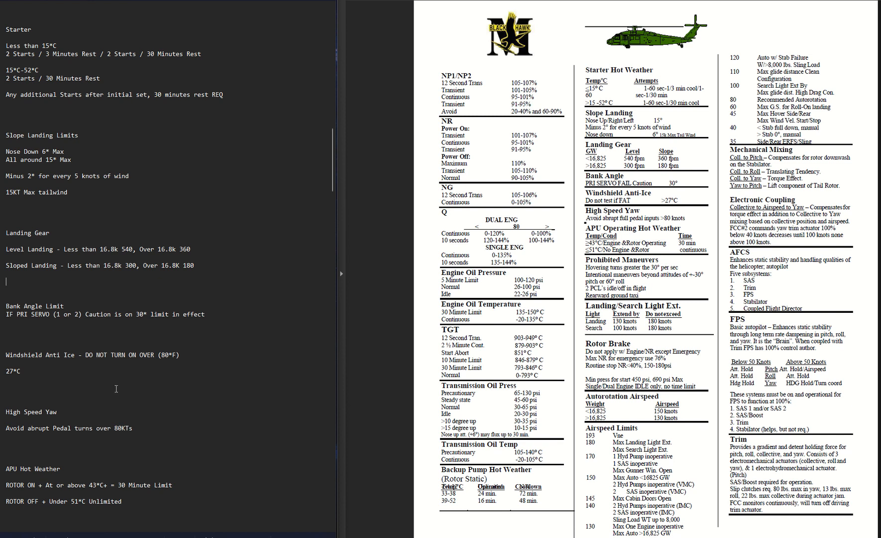
pyautogui.moveTo(216, 336)
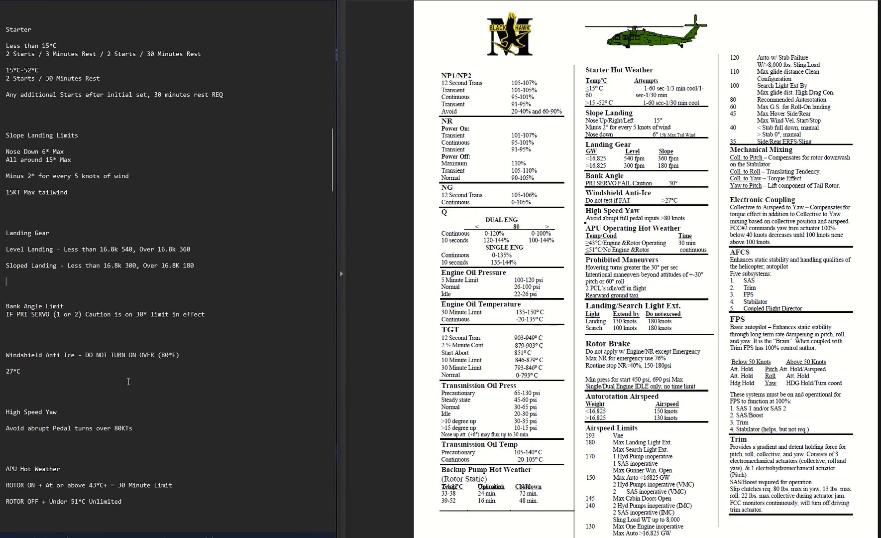
pyautogui.moveTo(60, 344)
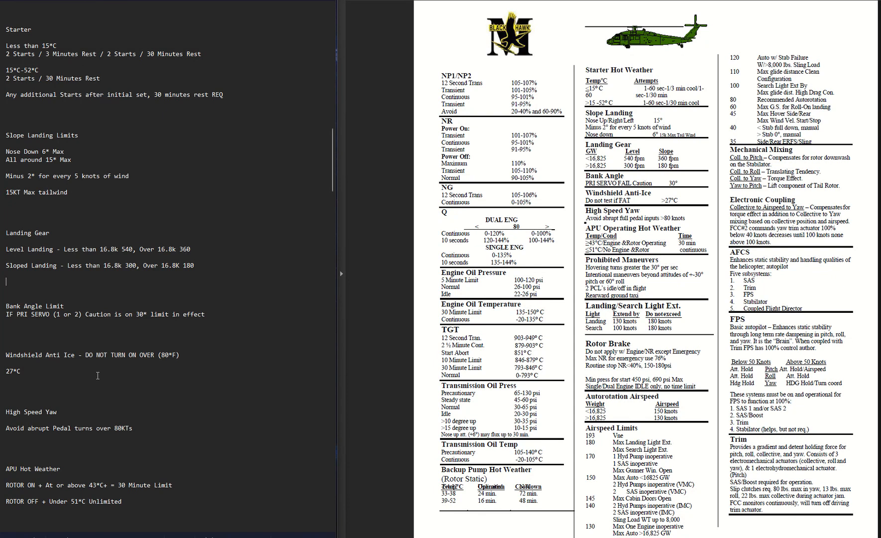
pyautogui.doubleClick(20, 371)
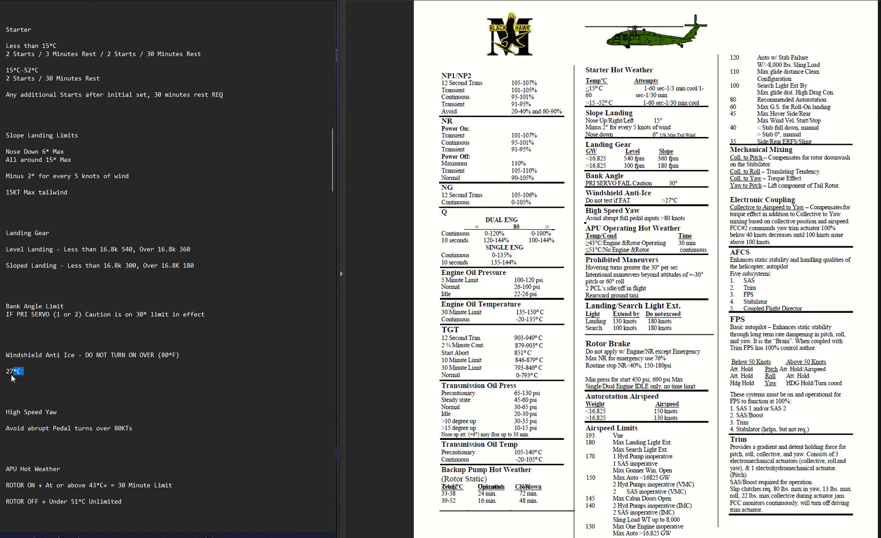
pyautogui.click(182, 354)
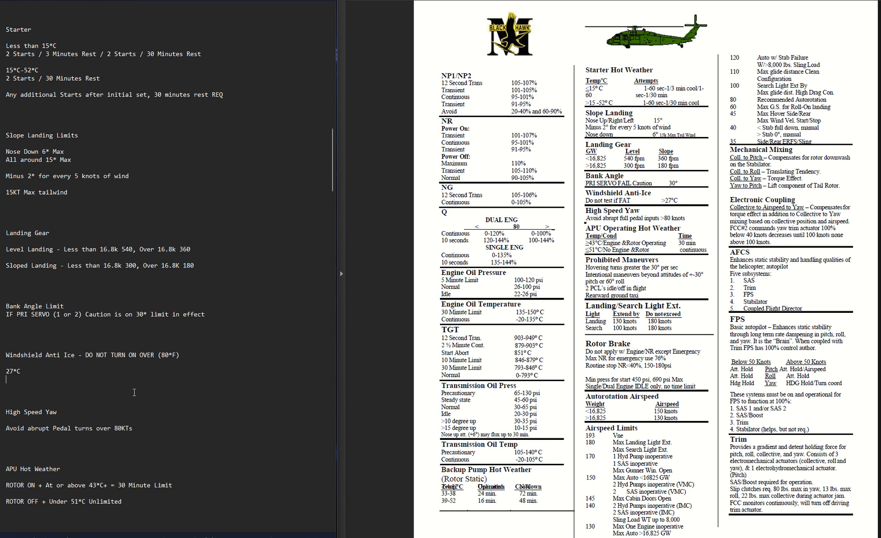
pyautogui.scroll(-3)
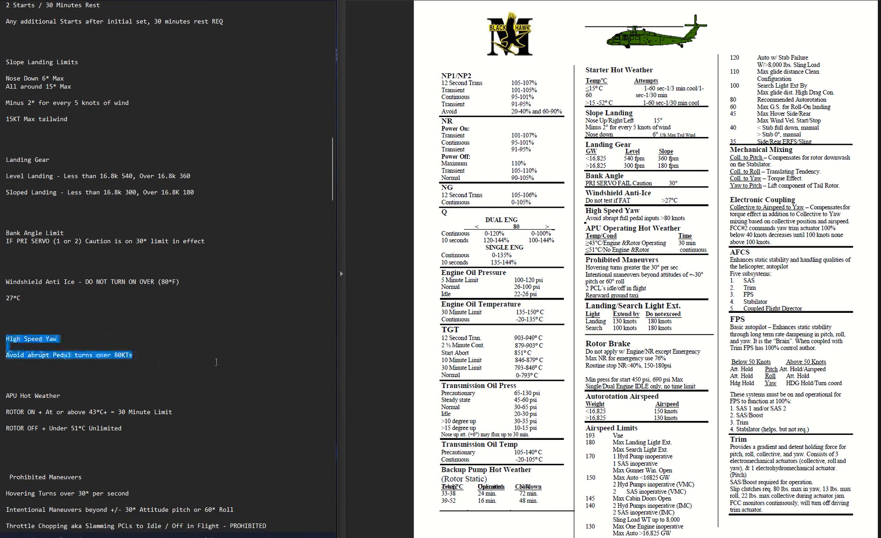
pyautogui.scroll(-3)
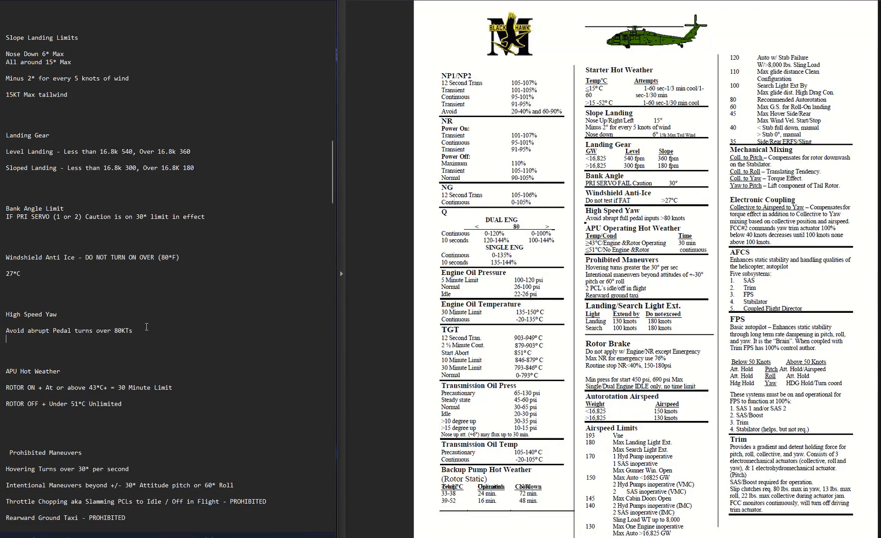
pyautogui.moveTo(78, 331); pyautogui.dragTo(133, 331)
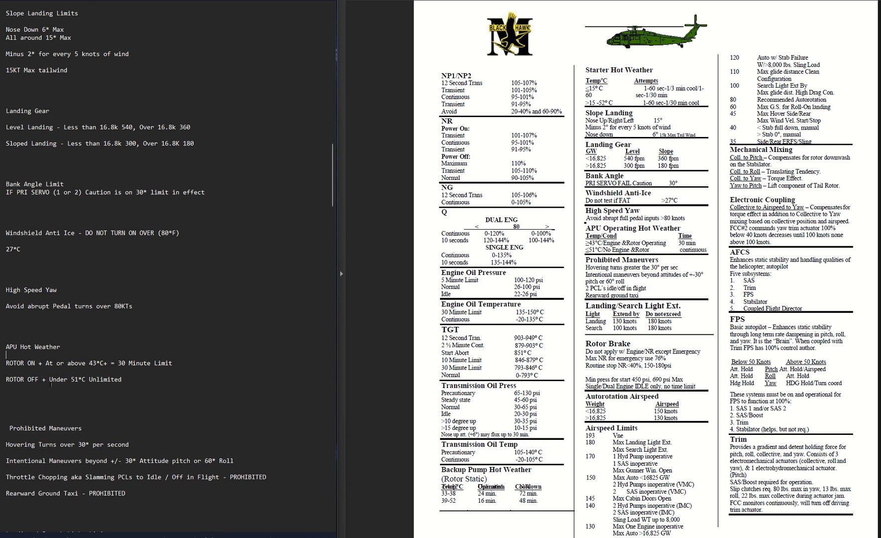
pyautogui.click(146, 379)
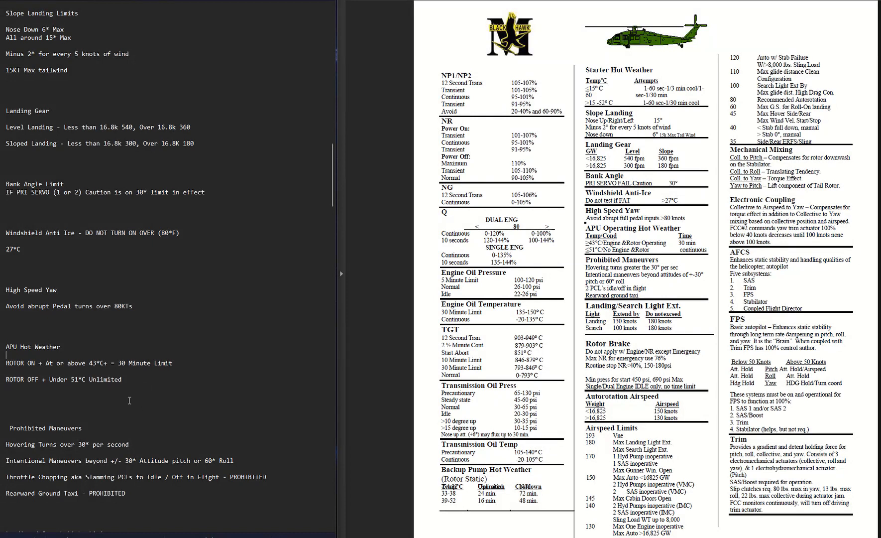
pyautogui.moveTo(84, 363); pyautogui.dragTo(175, 364)
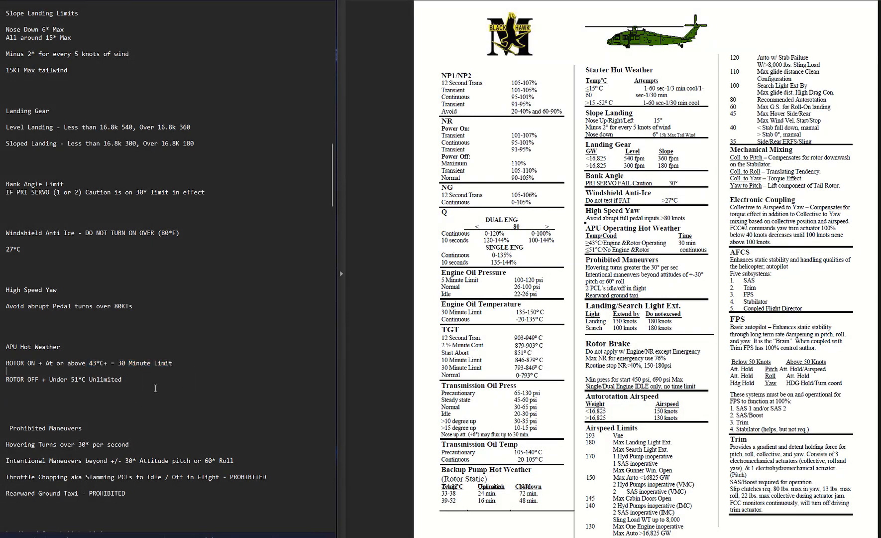
pyautogui.scroll(-3)
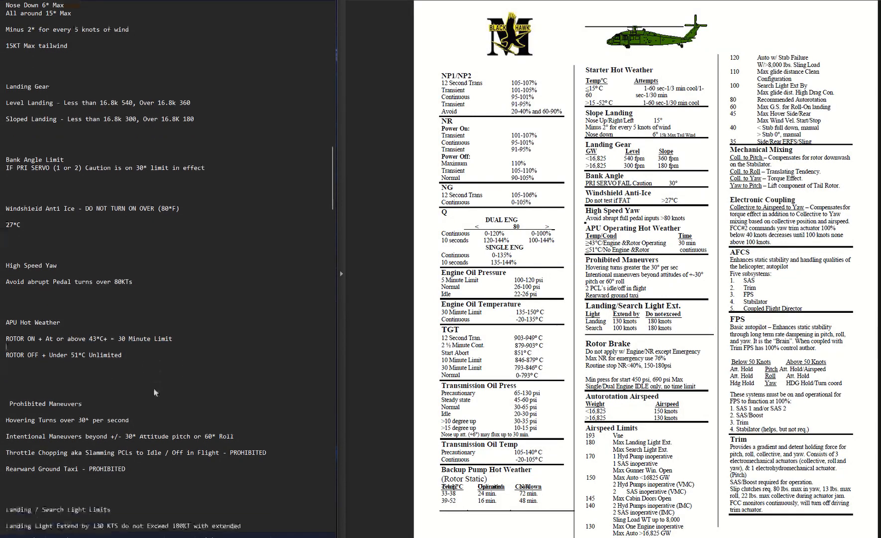
pyautogui.scroll(-3)
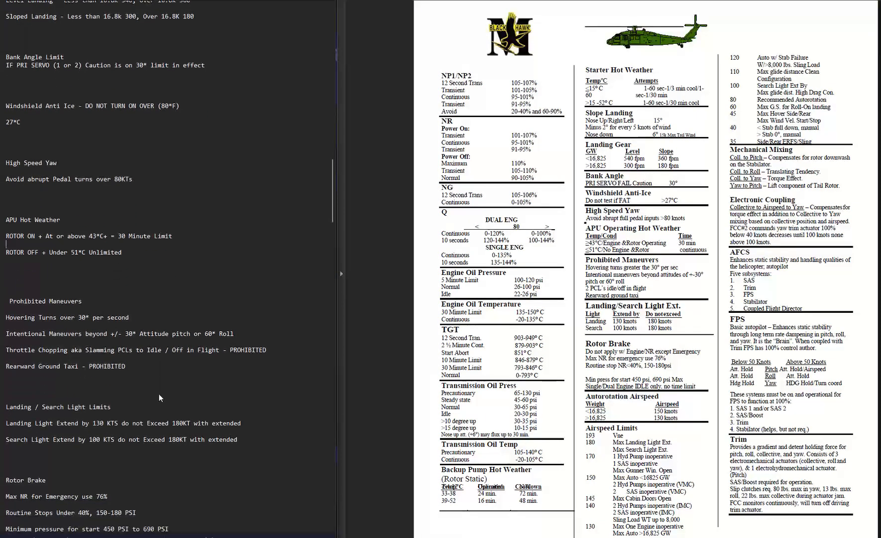
pyautogui.scroll(-3)
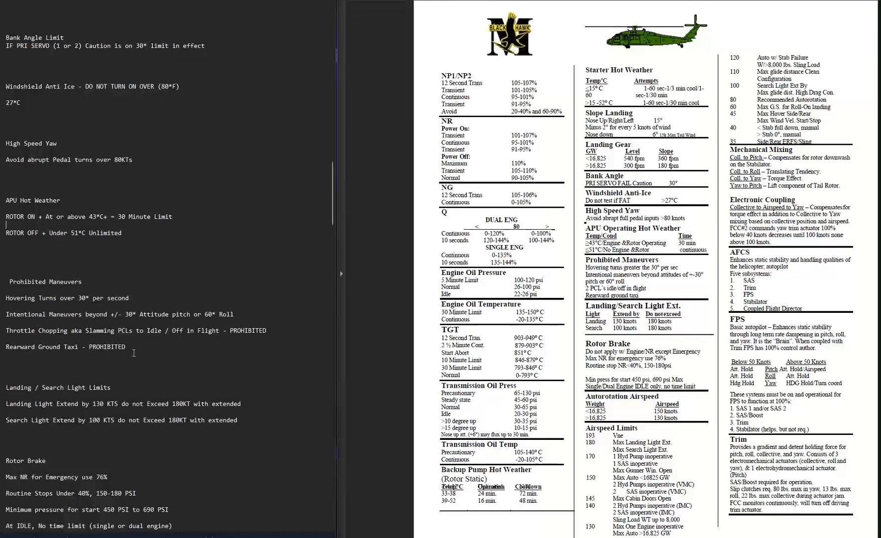
pyautogui.scroll(-3)
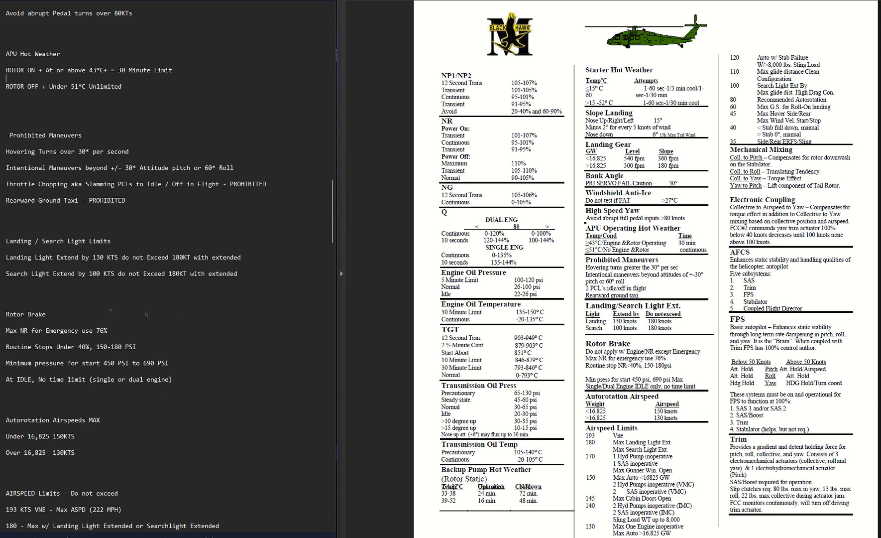
pyautogui.moveTo(210, 363)
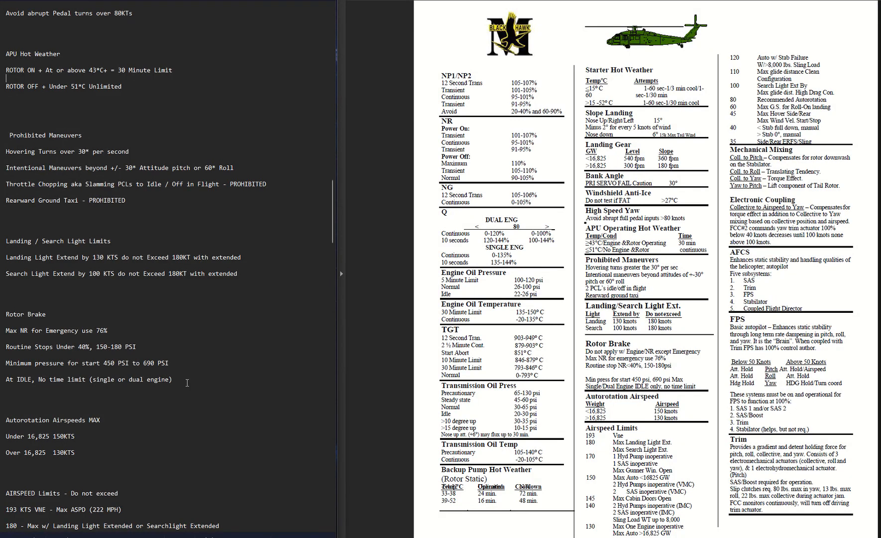
pyautogui.scroll(-3)
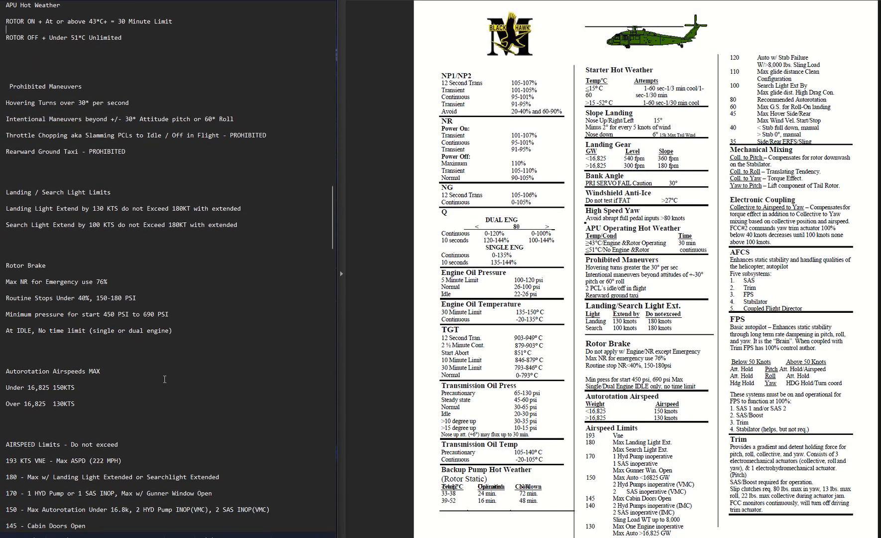
pyautogui.scroll(-3)
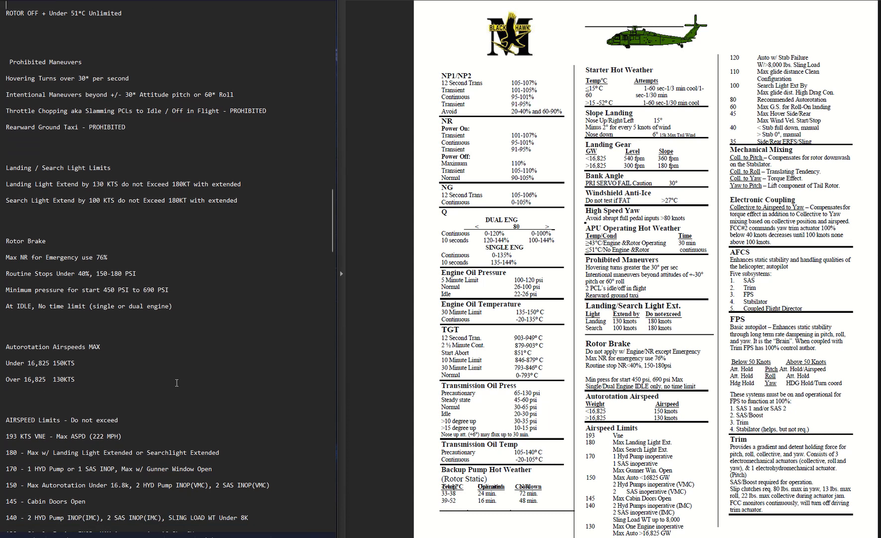
pyautogui.moveTo(156, 375)
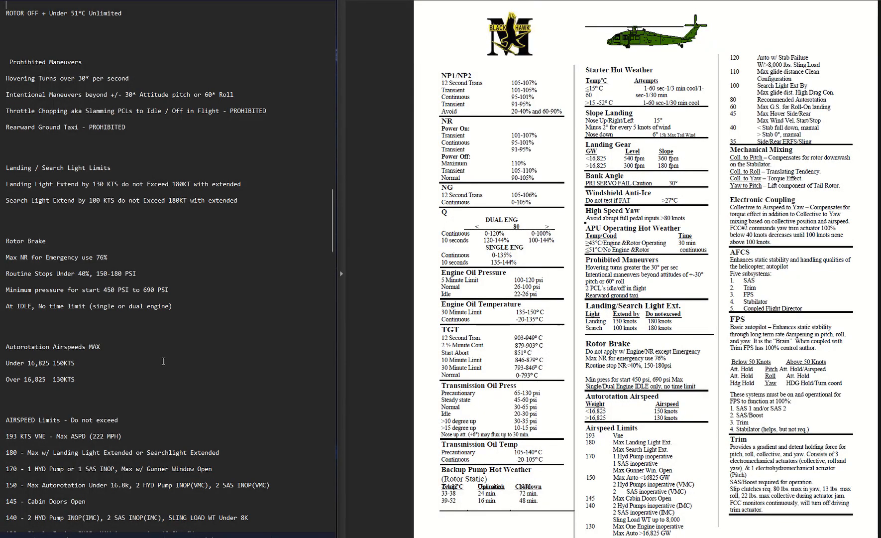
pyautogui.scroll(-3)
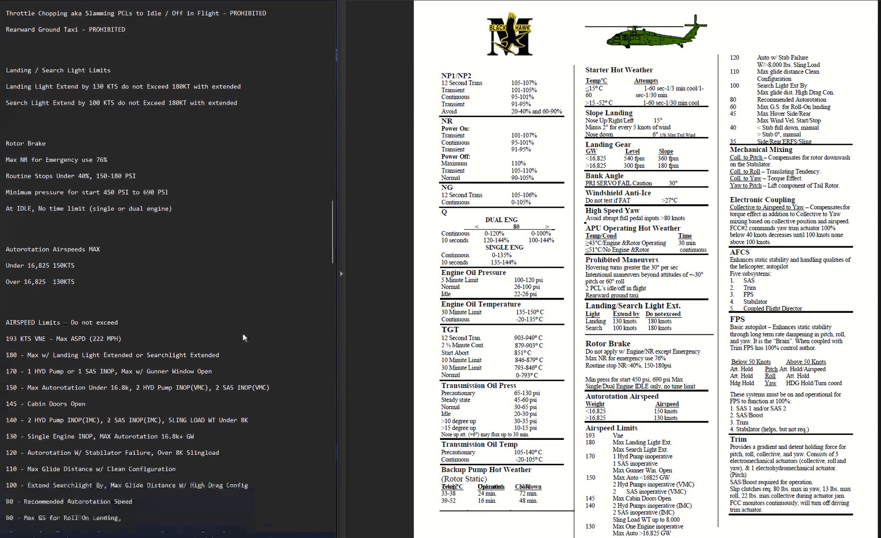
pyautogui.scroll(-3)
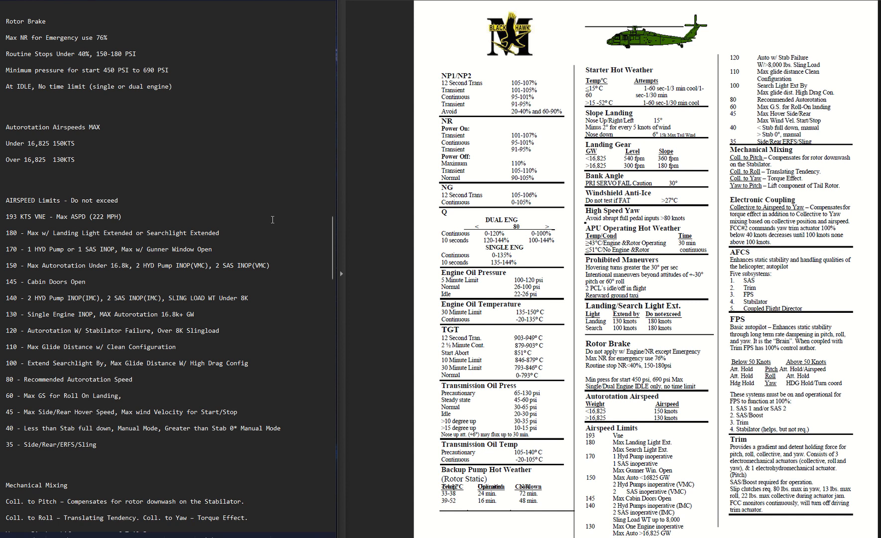
pyautogui.moveTo(272, 218)
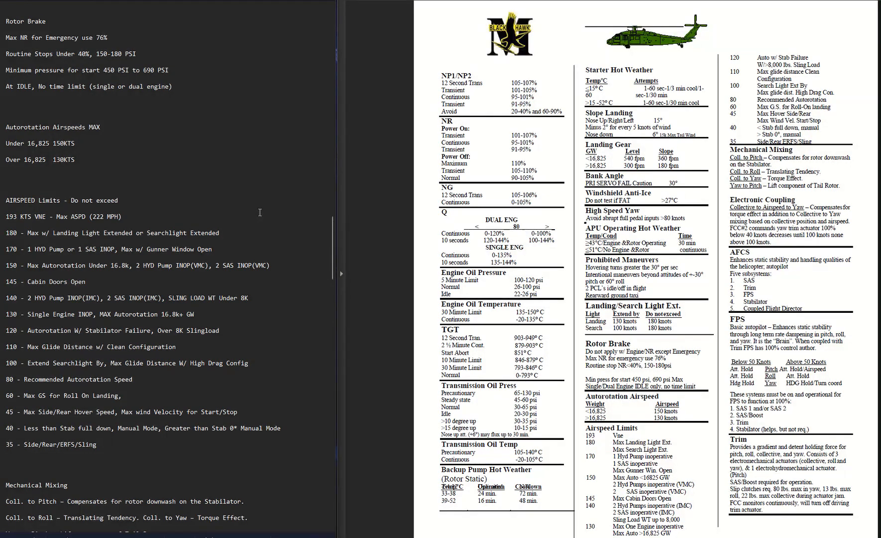
pyautogui.moveTo(128, 216)
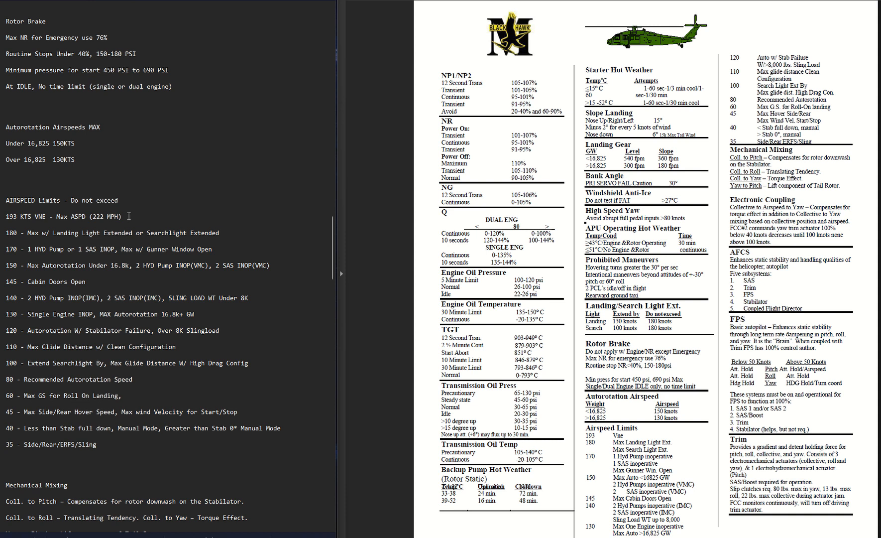
pyautogui.moveTo(274, 293)
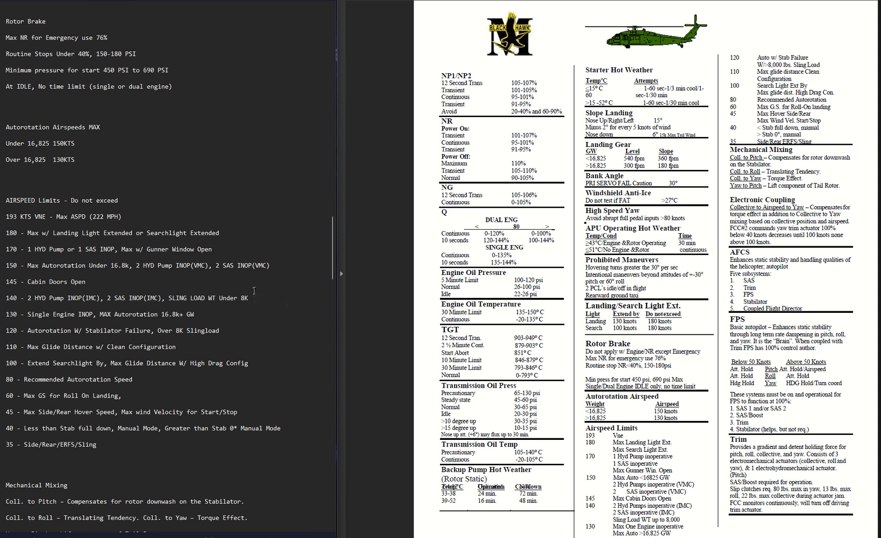
pyautogui.moveTo(258, 297)
pyautogui.write('AX')
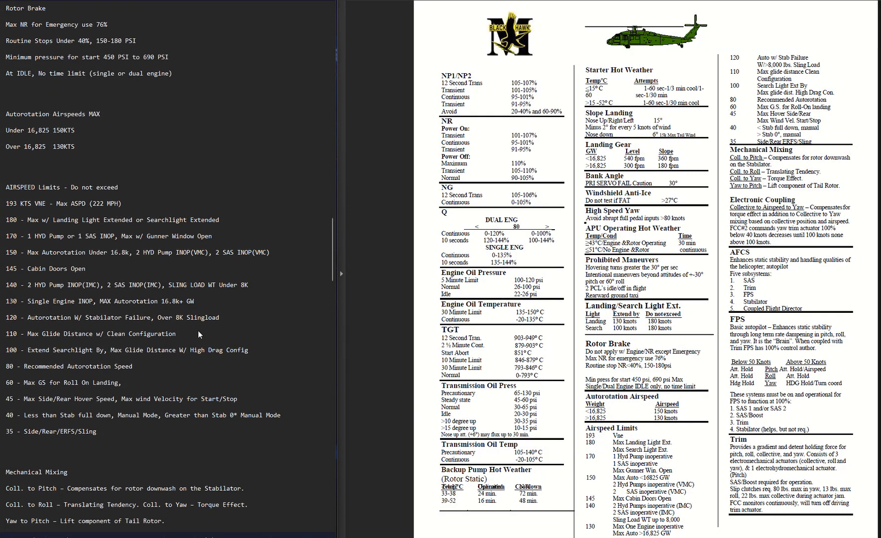
pyautogui.scroll(-3)
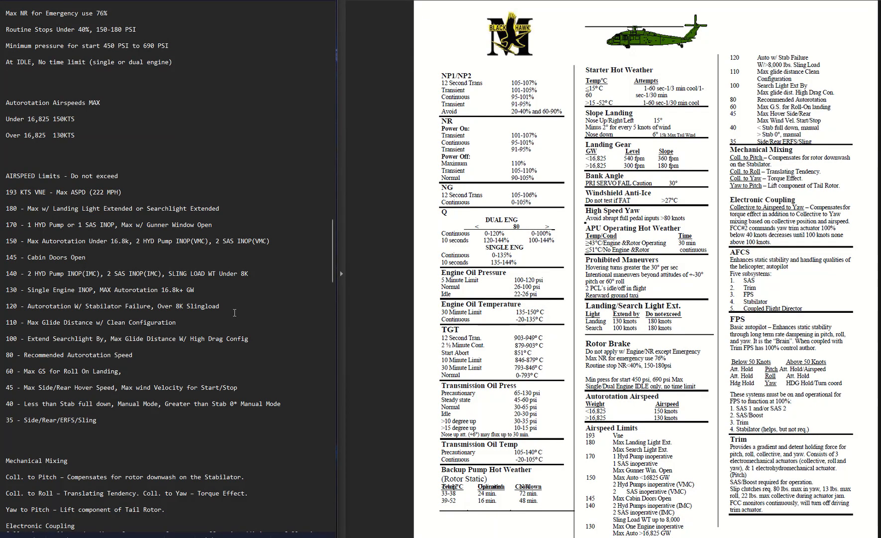
pyautogui.scroll(-3)
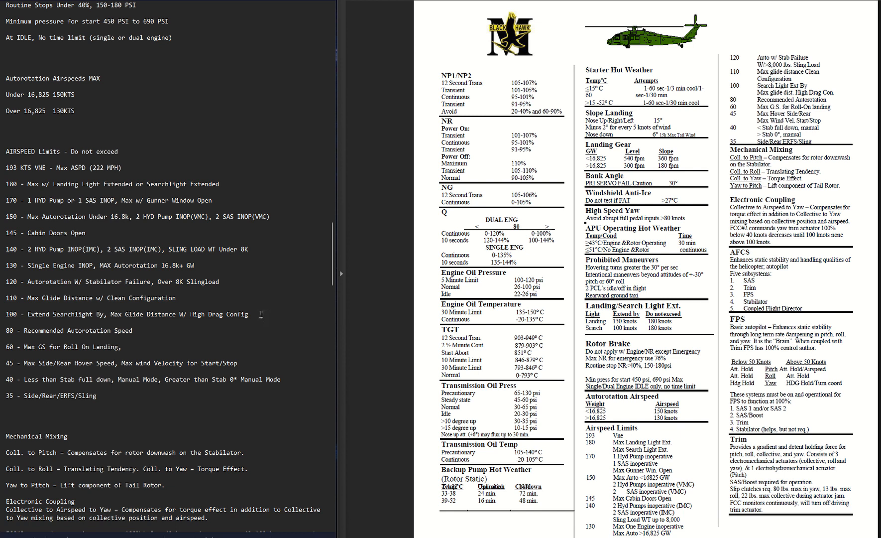
pyautogui.scroll(-3)
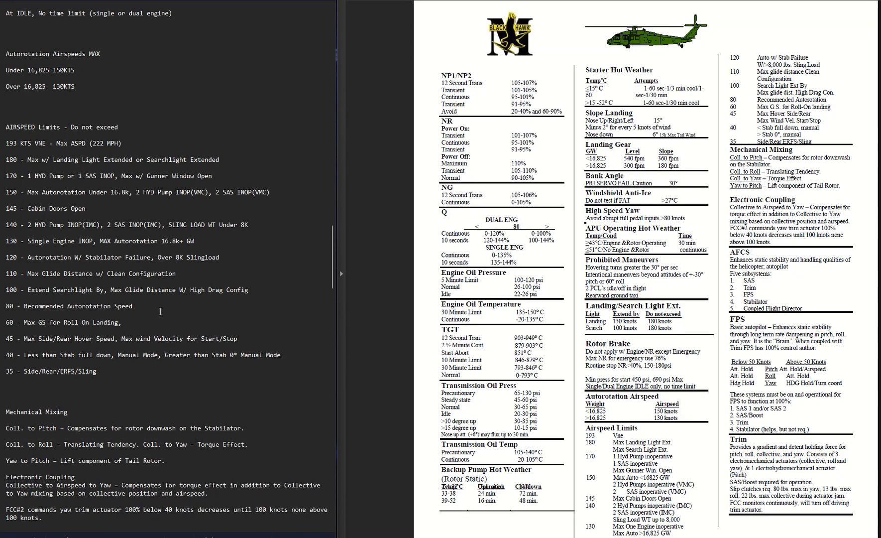
pyautogui.moveTo(160, 310)
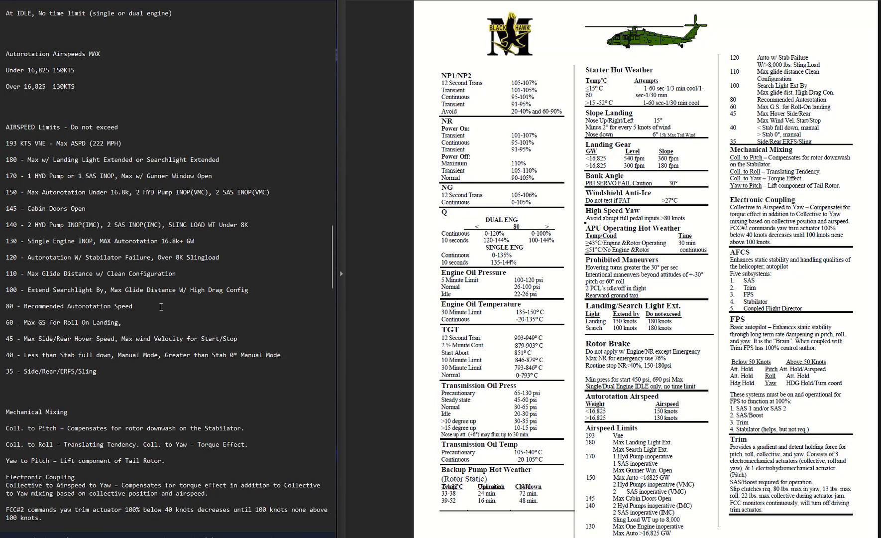
pyautogui.moveTo(256, 314)
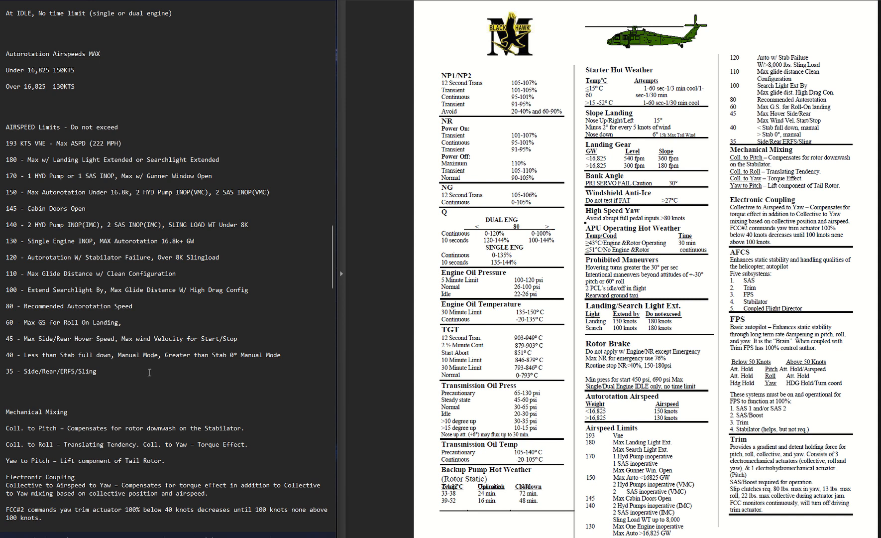
pyautogui.moveTo(190, 379)
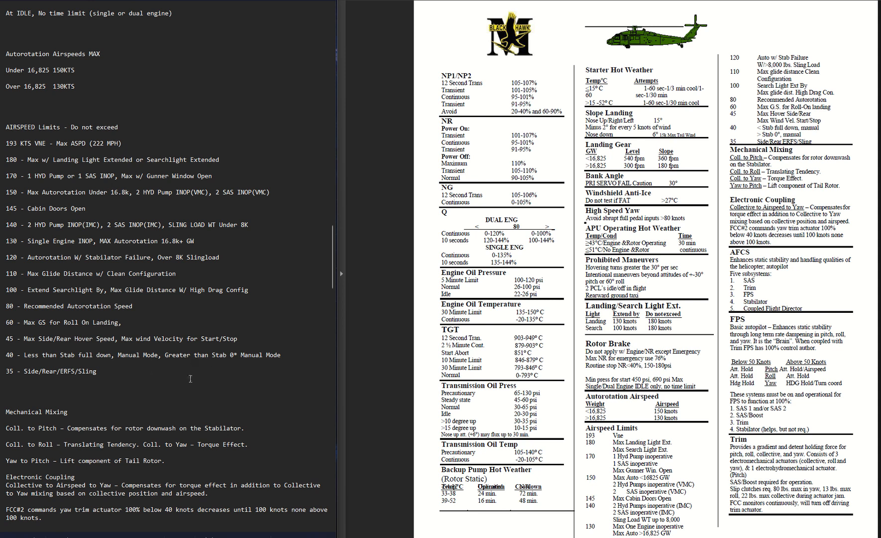
pyautogui.scroll(-3)
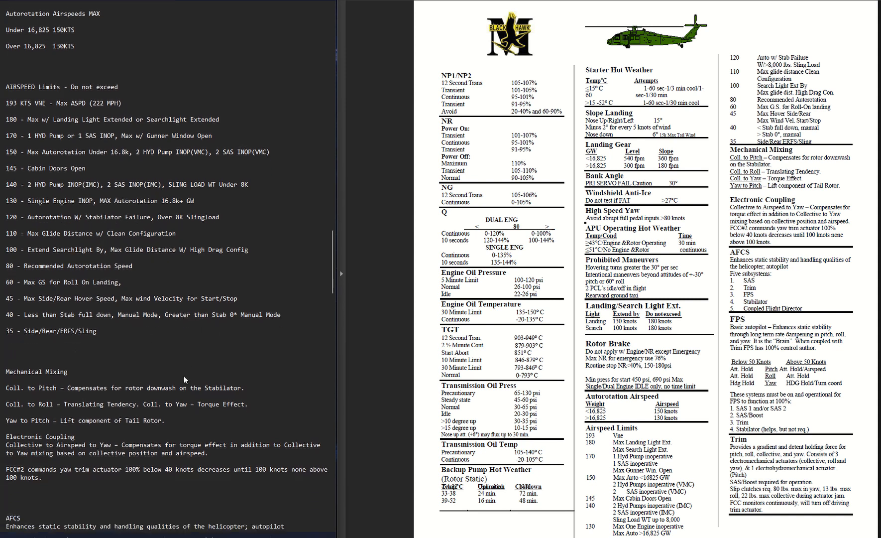
pyautogui.scroll(-3)
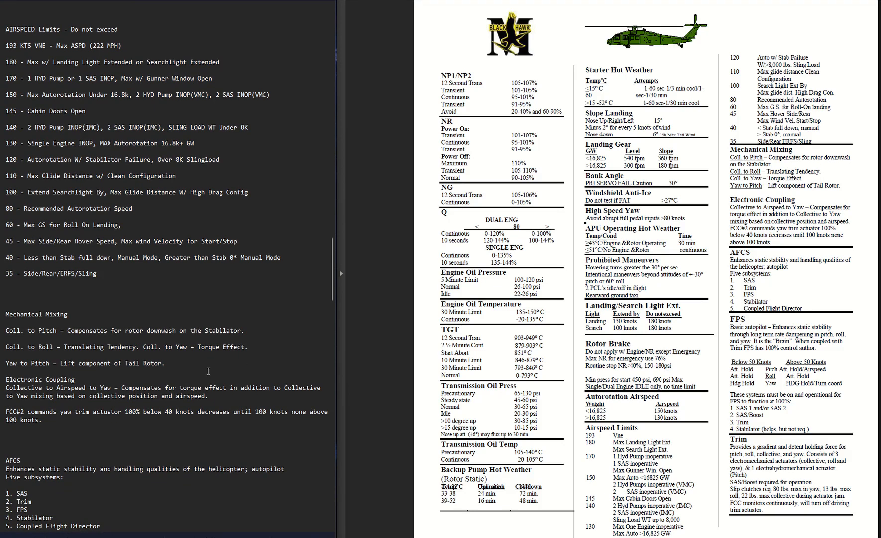
pyautogui.scroll(-3)
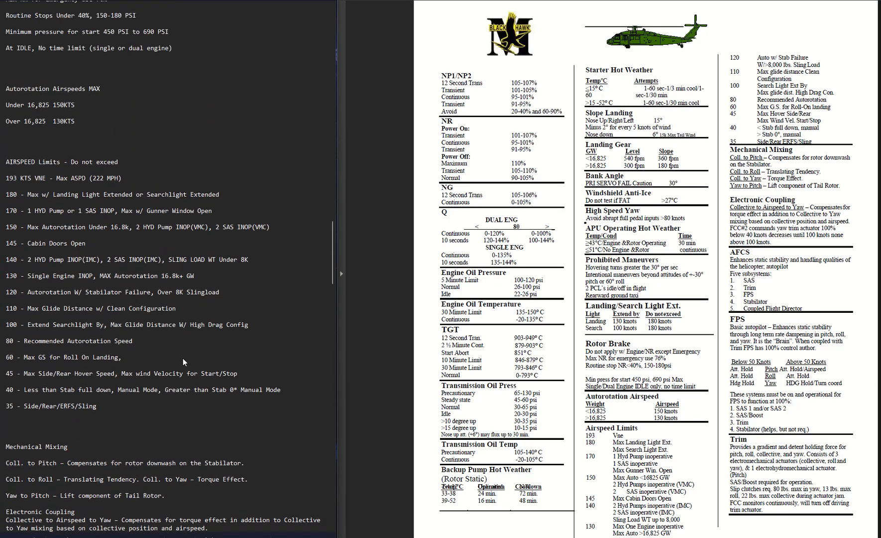